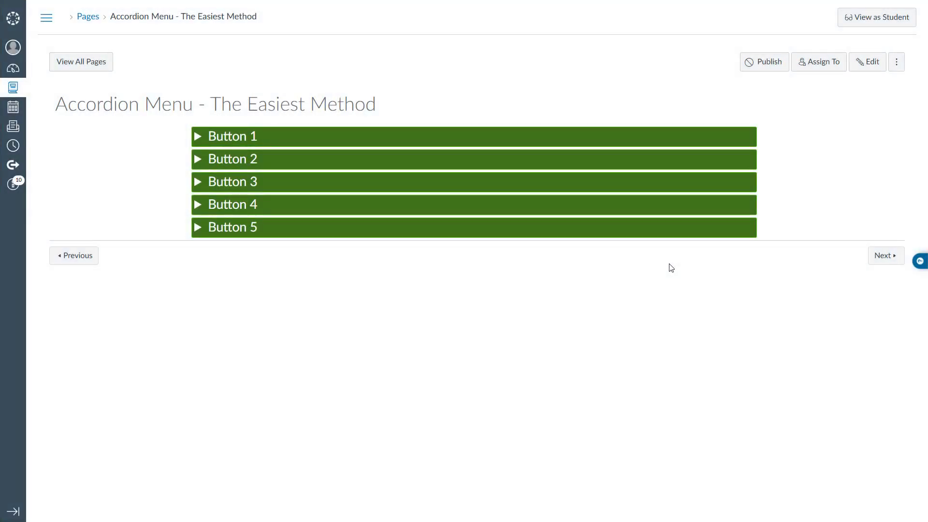
mouse_move(660, 210)
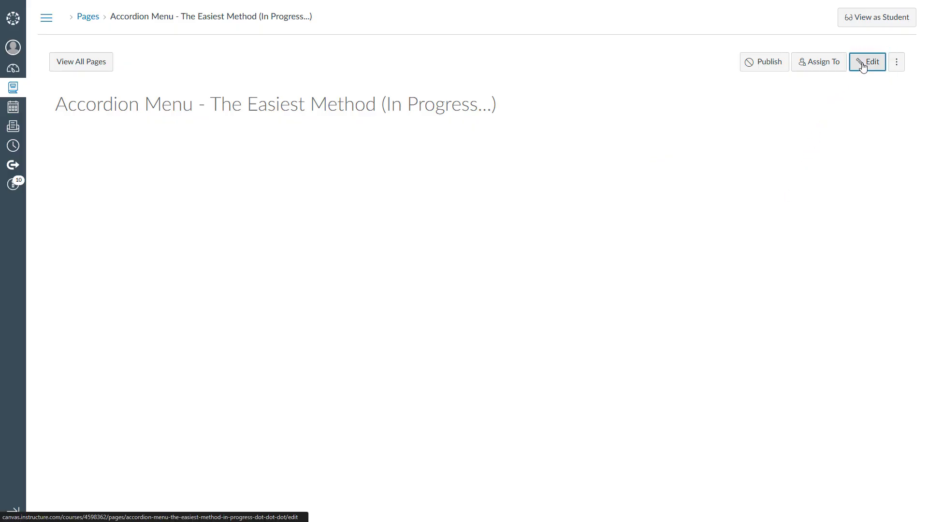
- Edit the page and write opening and closing <details> tags in the HTML editor
left_click(867, 62)
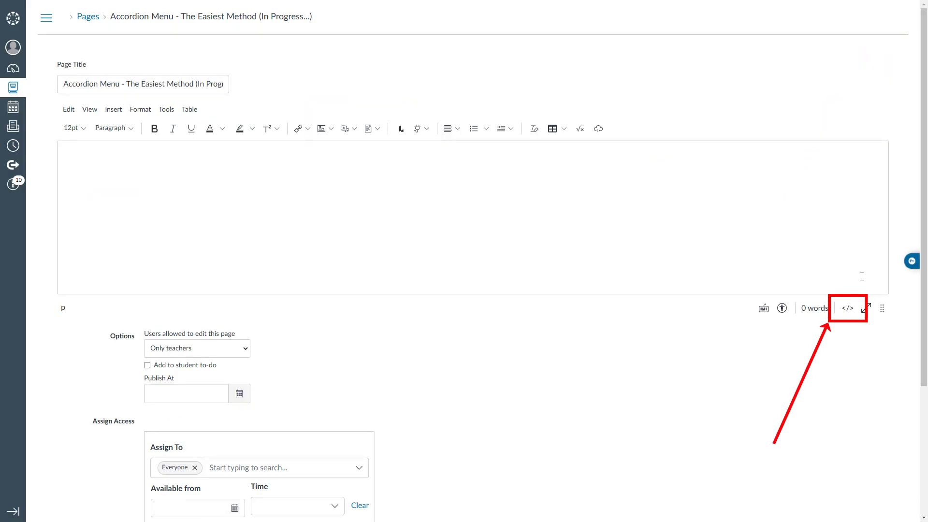
left_click(847, 308)
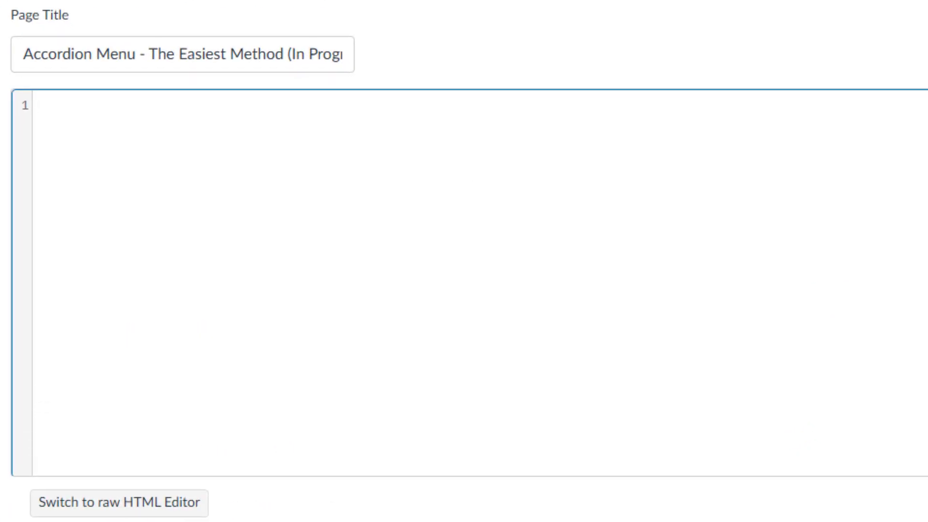
type("<>")
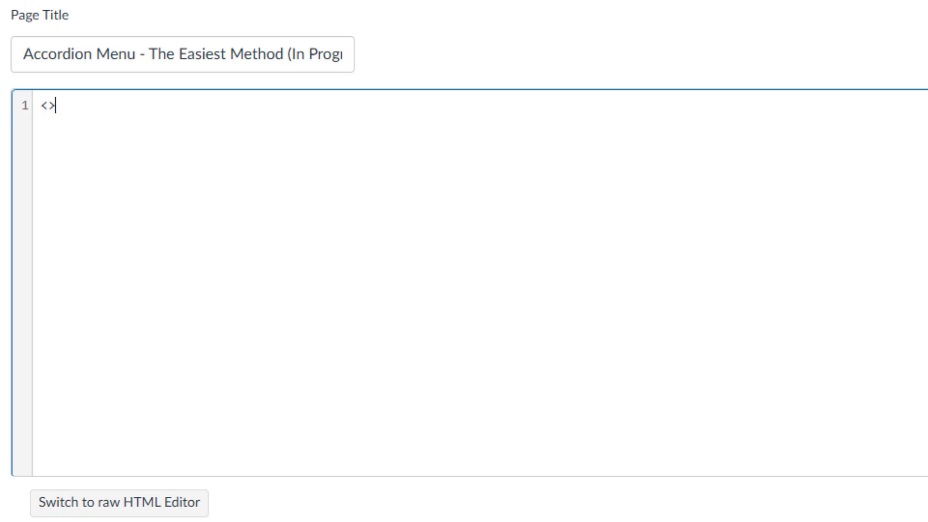
type("</>")
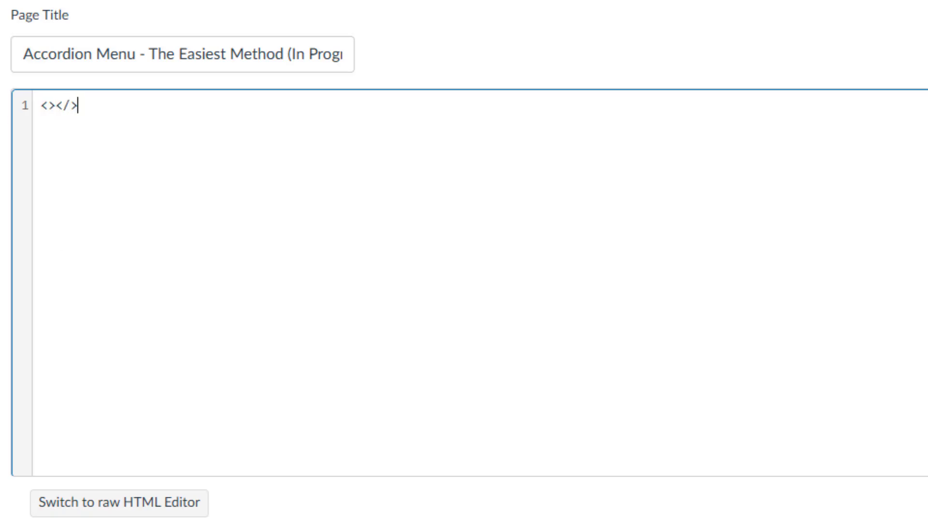
left_click(43, 106)
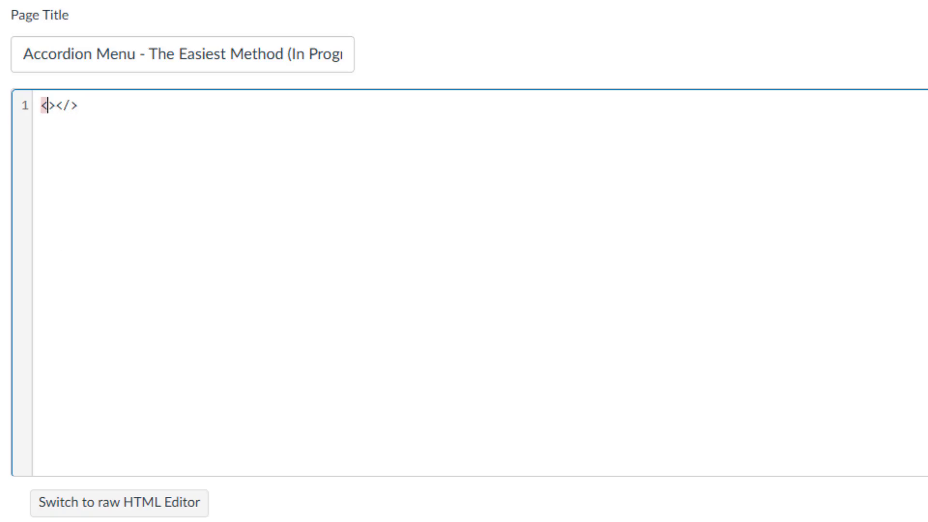
type("details")
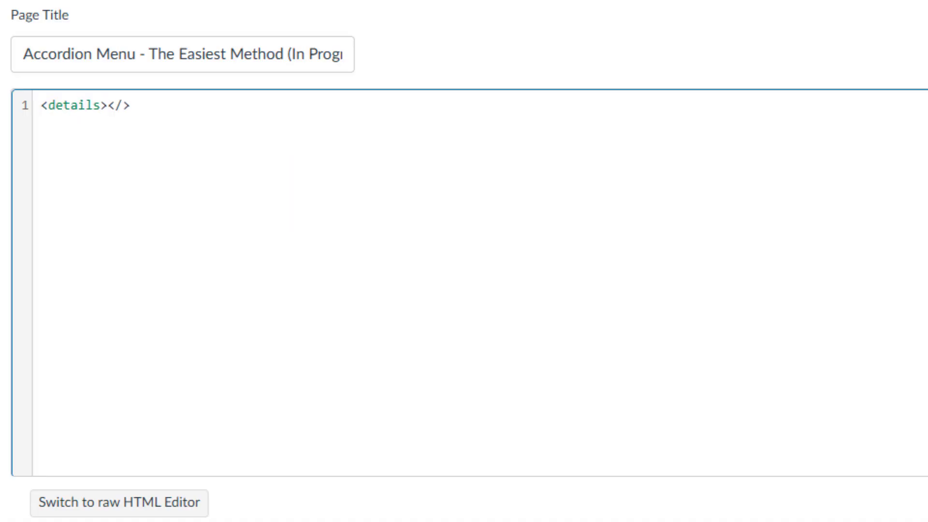
type("details")
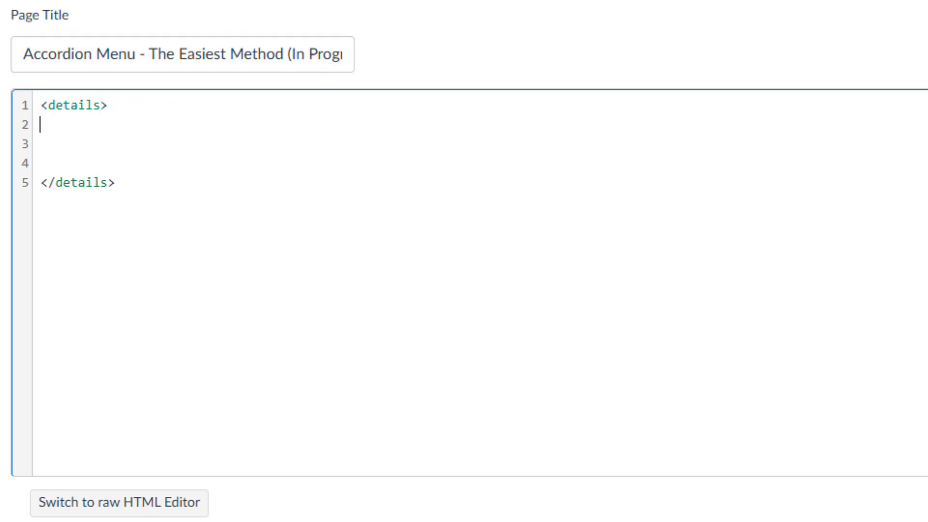
- Add a <summary>Button 1</summary> and the paragraph 'Button 1 sample content.' inside the details block
type("<></>")
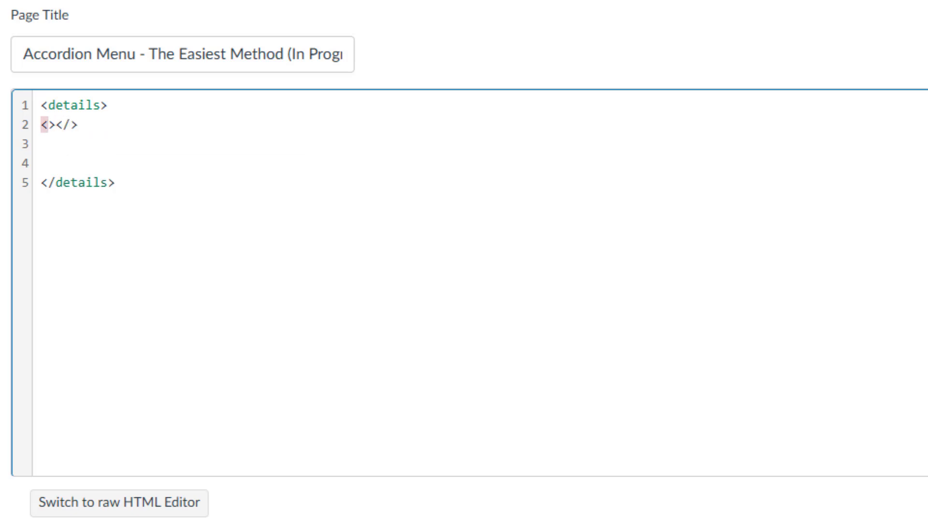
type("summary")
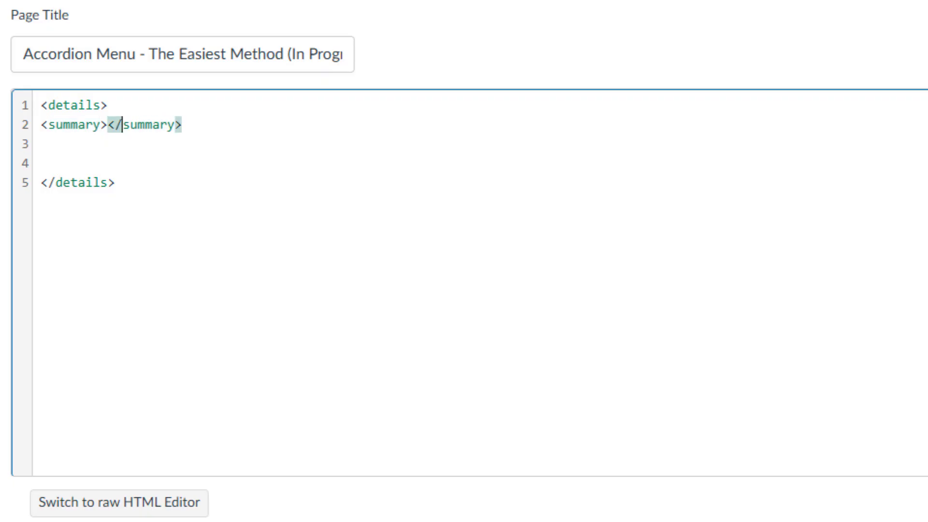
type("Bu")
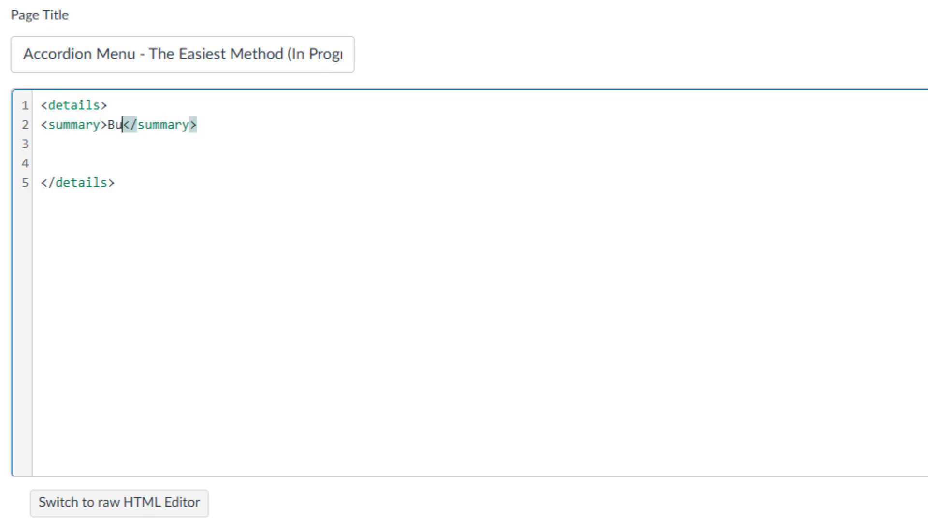
type("tton 1")
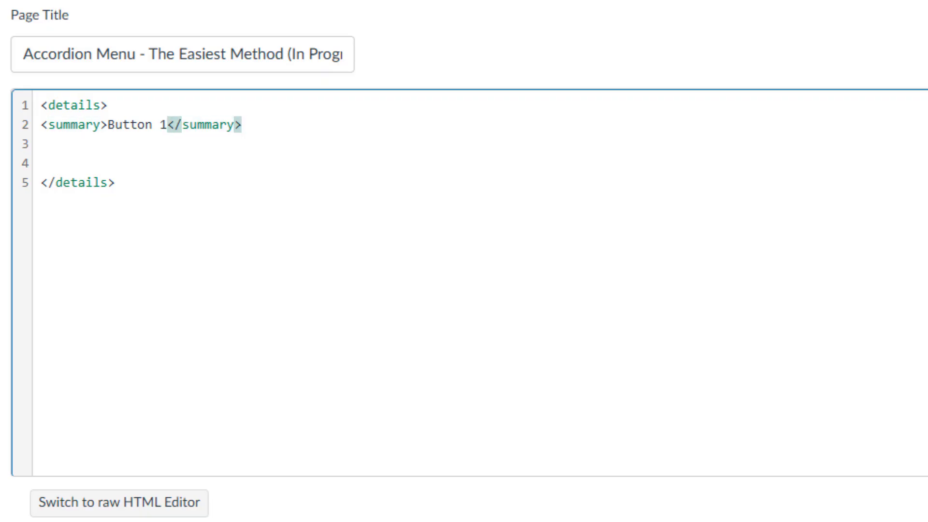
left_click(239, 124)
type("<p></p>")
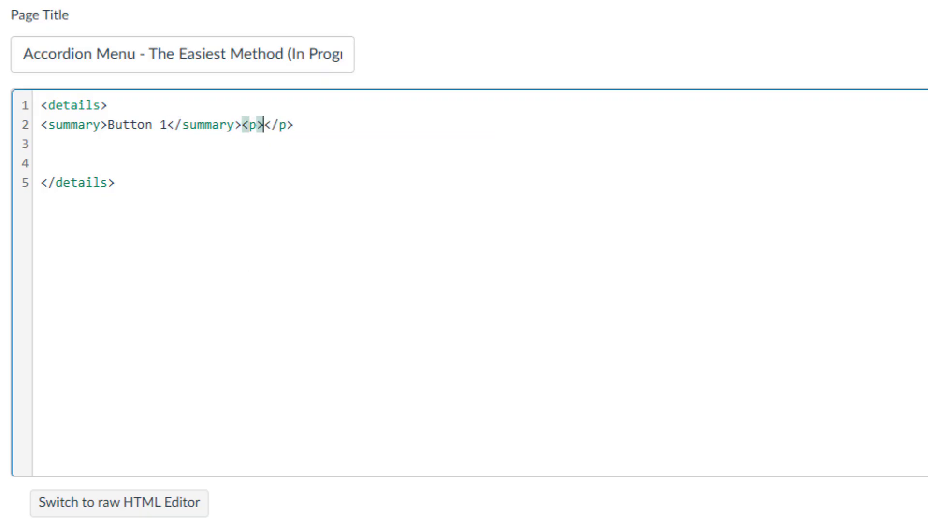
type("Button 1 sample content.")
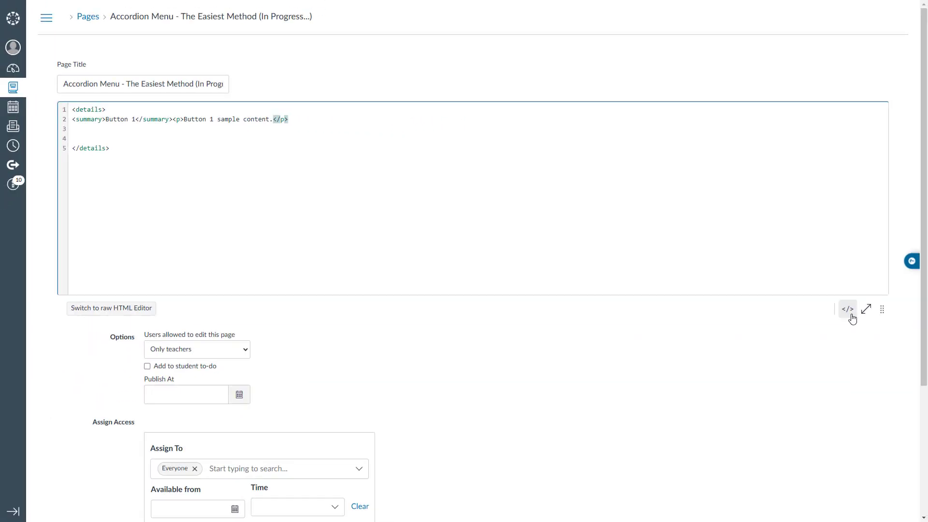
- Save the page and test the plain Button 1 toggle by expanding and collapsing it
scroll("down", 3)
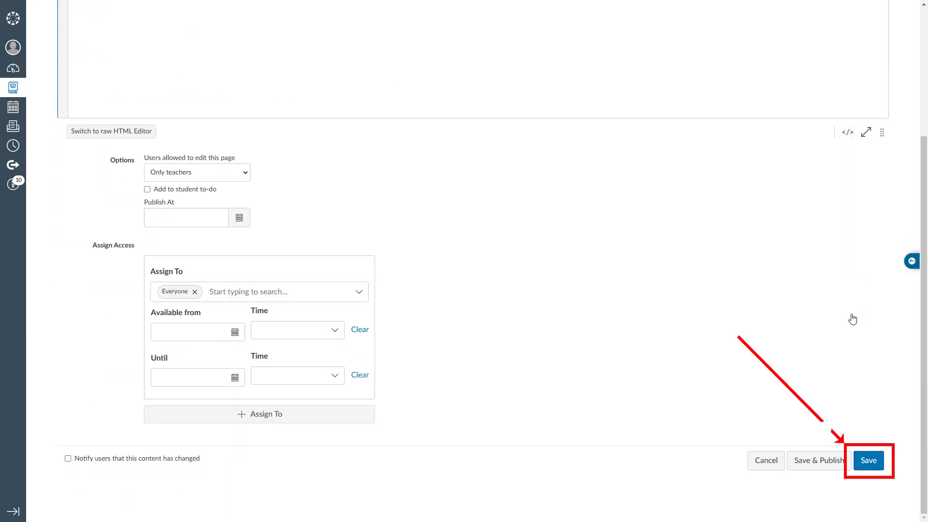
left_click(869, 460)
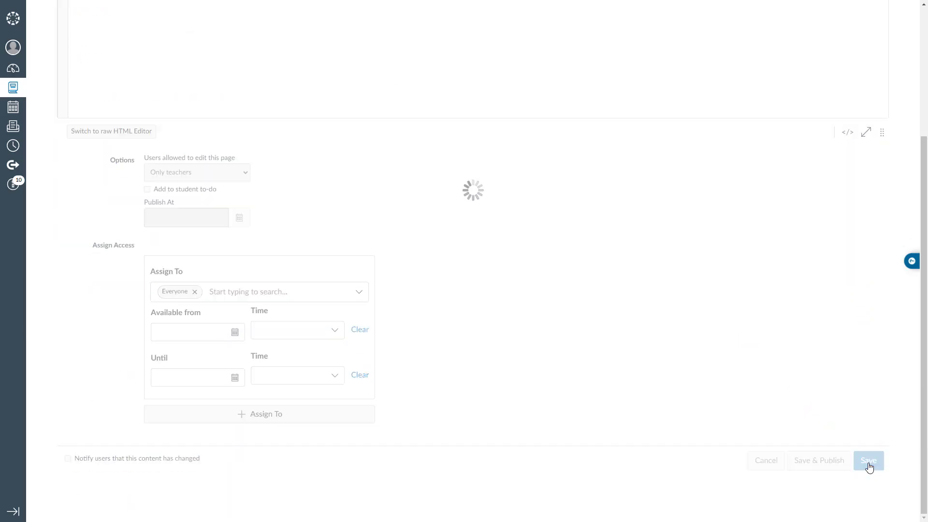
left_click(868, 460)
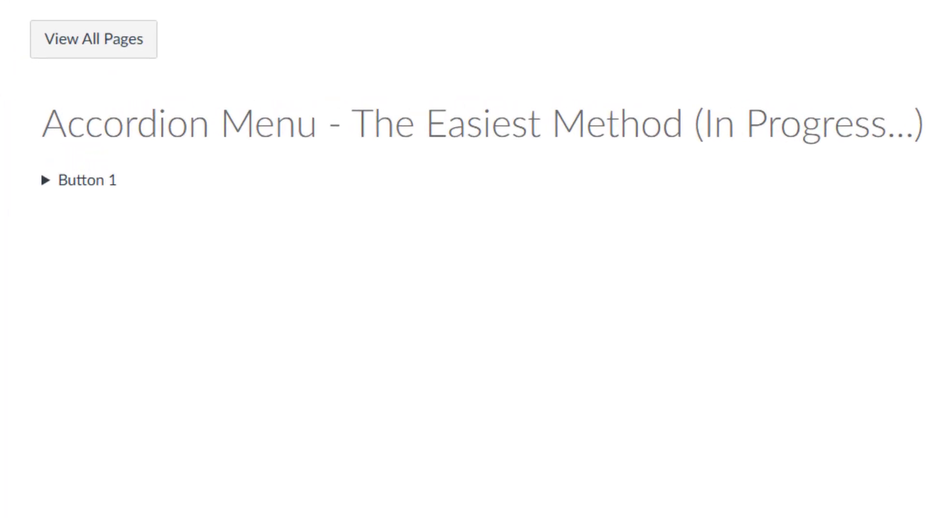
left_click(88, 180)
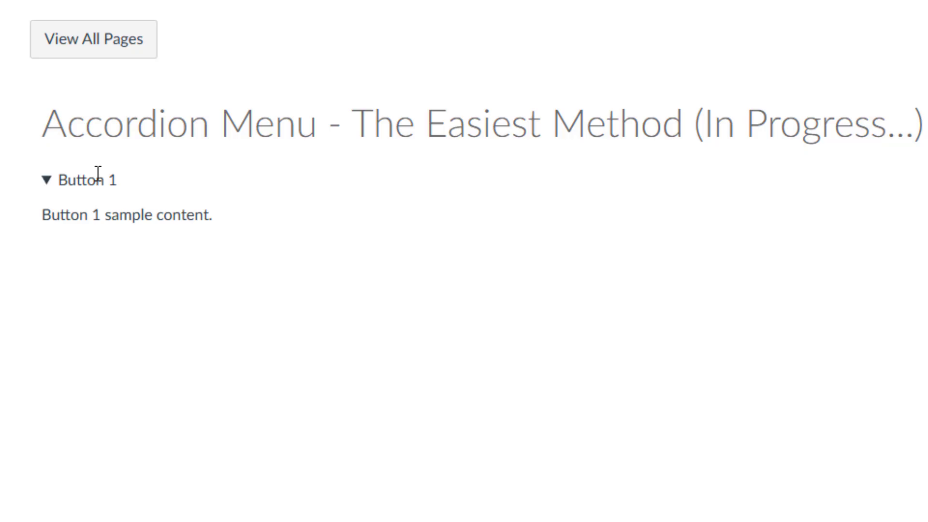
left_click(83, 179)
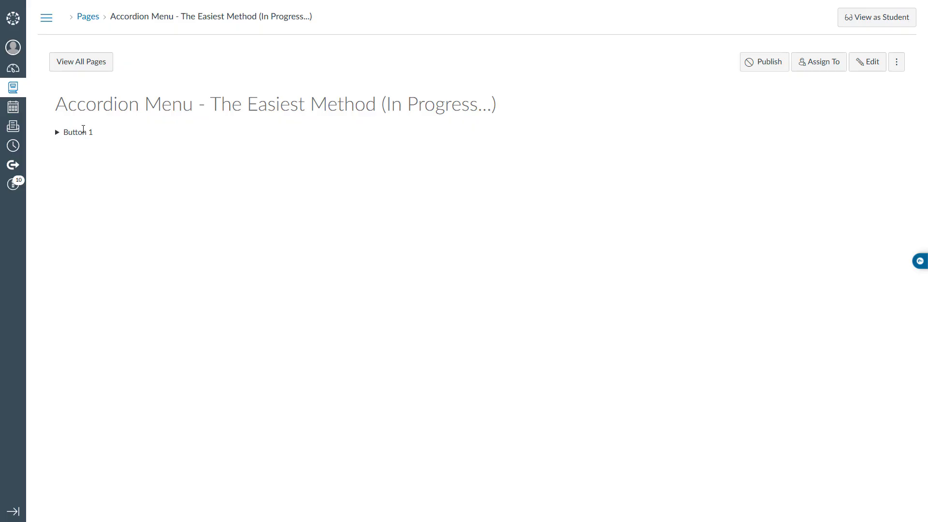
- Reopen the page in edit mode and switch to the HTML code view
left_click(867, 62)
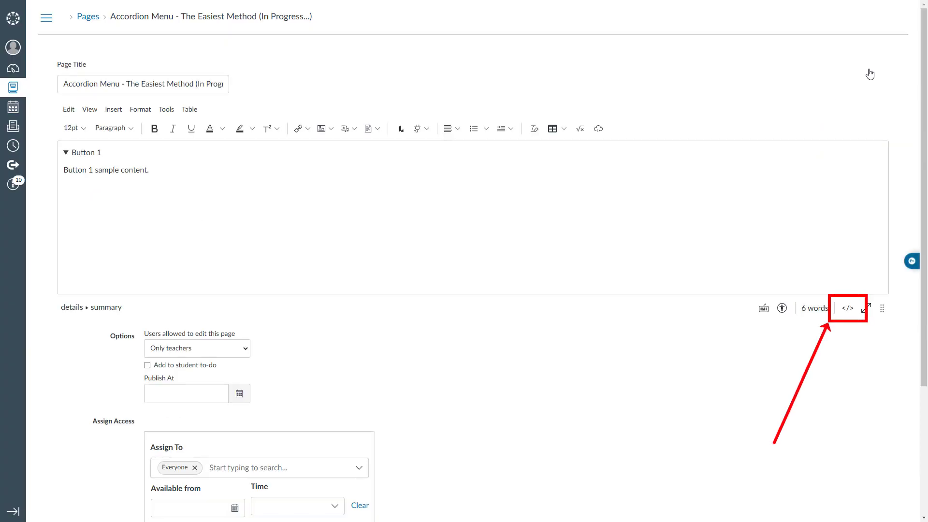
left_click(847, 308)
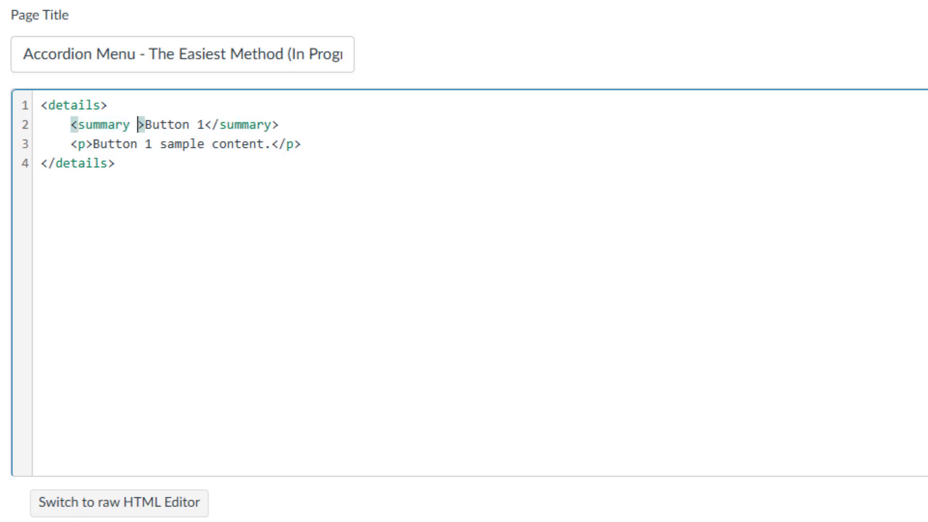
- Give the summary a style with background-color #3f7318 and a 1px solid #6ec92a border
type("style=\"\"")
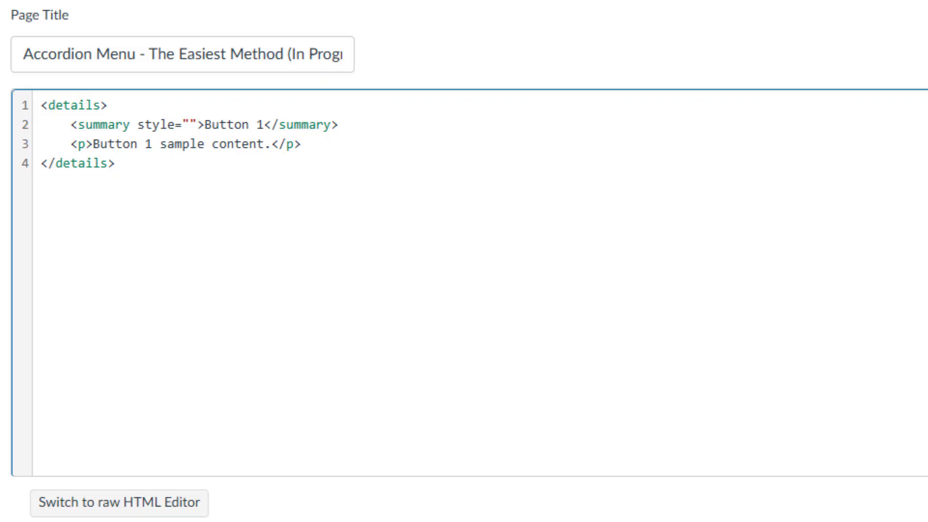
type("background-")
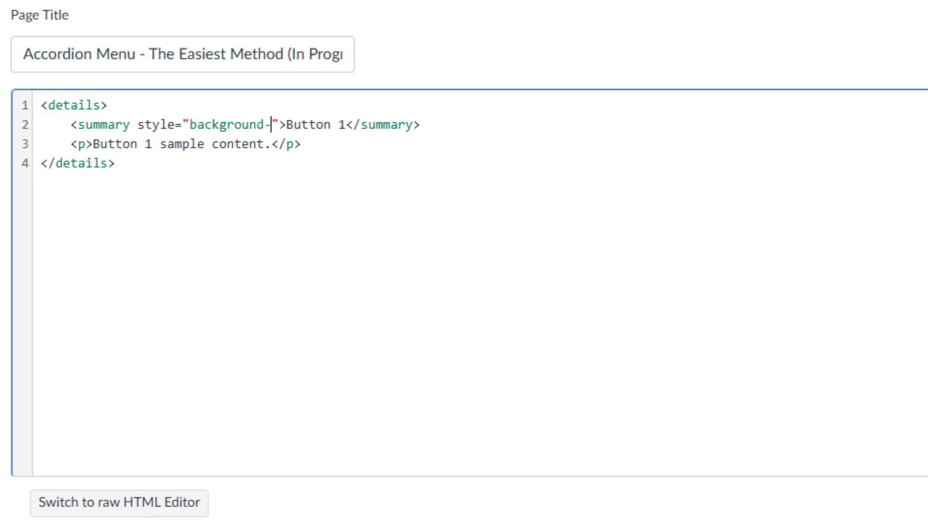
type("color:")
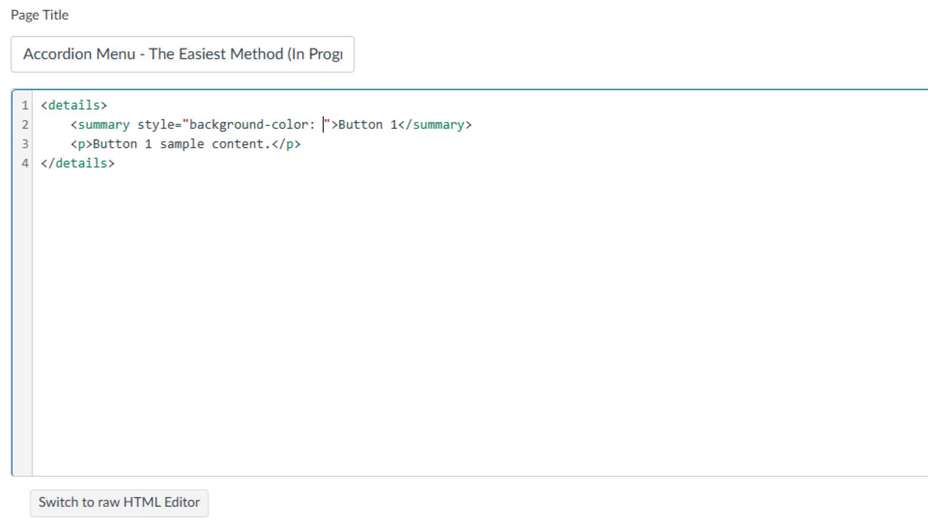
type("#3f7318")
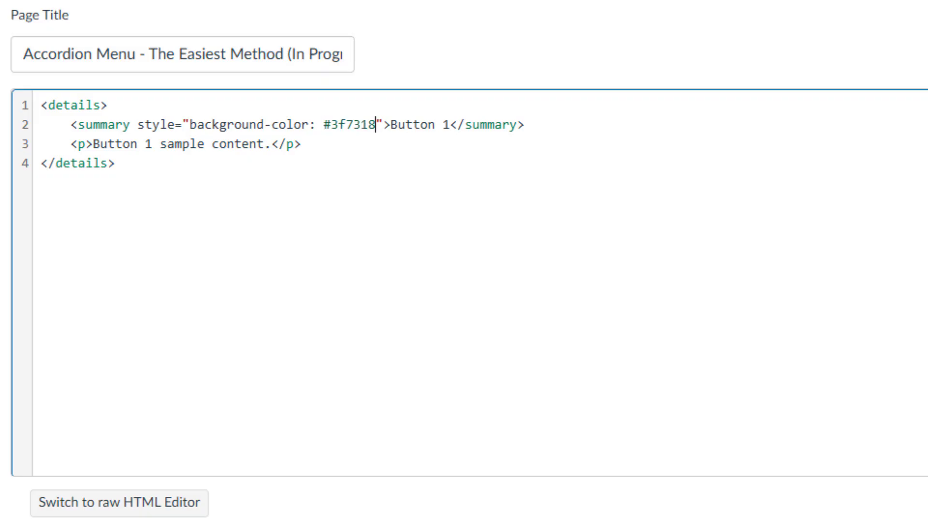
type(";")
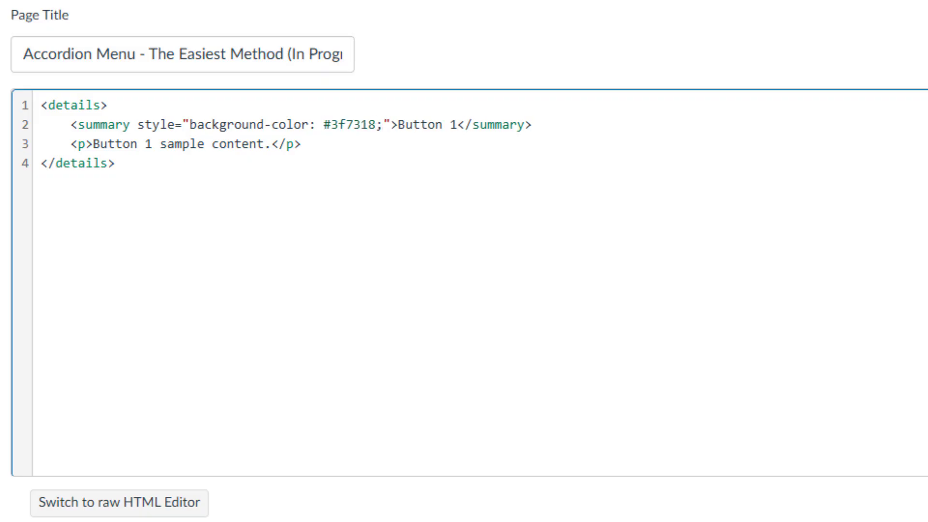
left_click(386, 124)
type(" border: ")
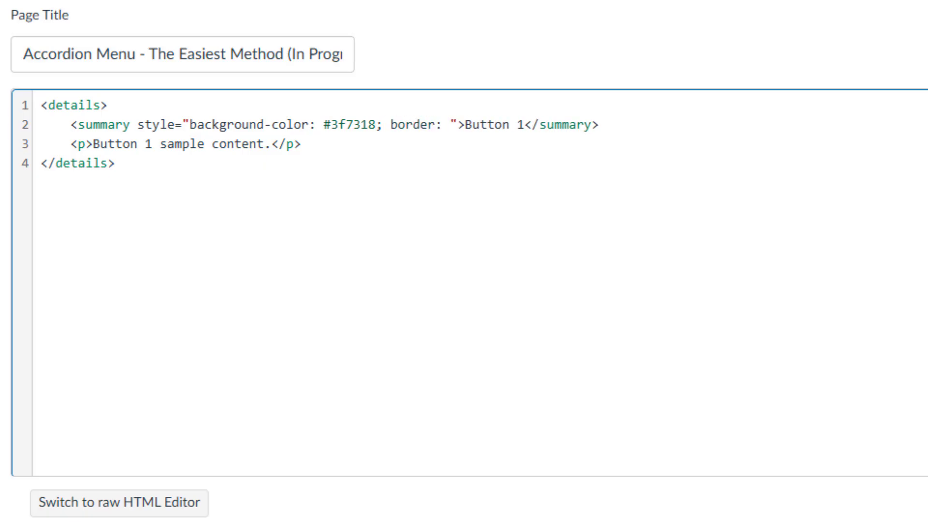
type("1px solid")
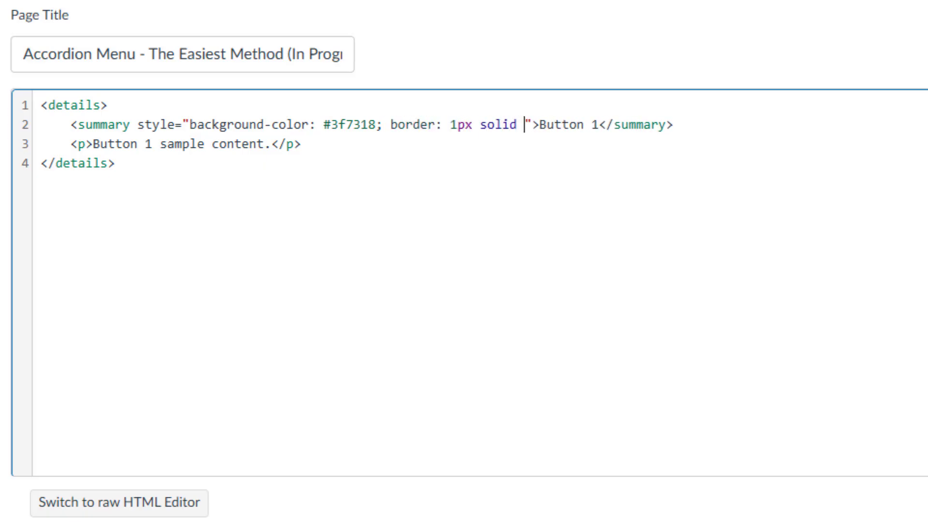
type("#6ec92a")
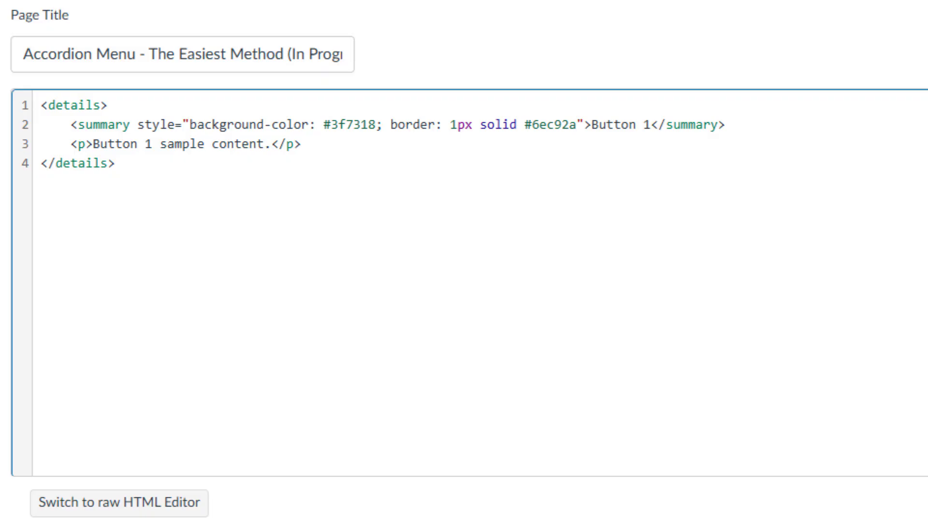
type(";")
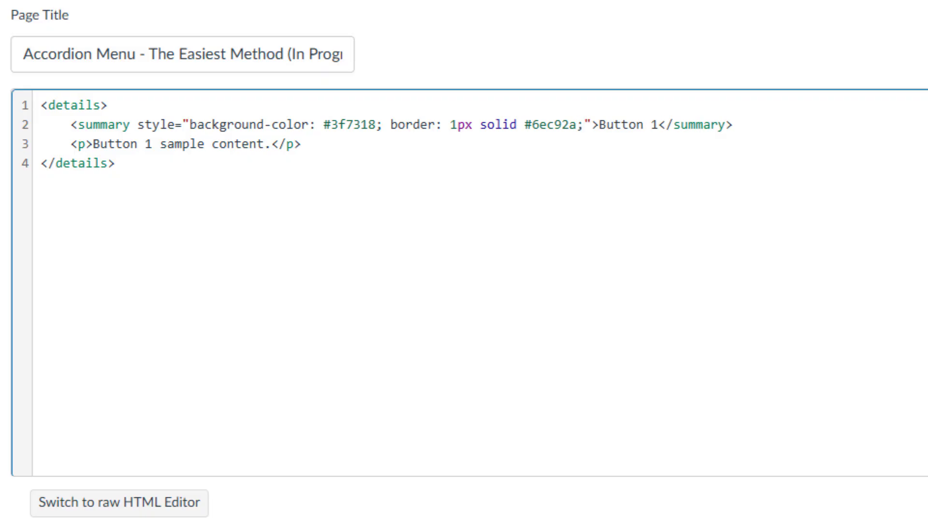
- Add border-radius 3px, color #ffffff and font-size 20pt to the summary style
left_click(582, 124)
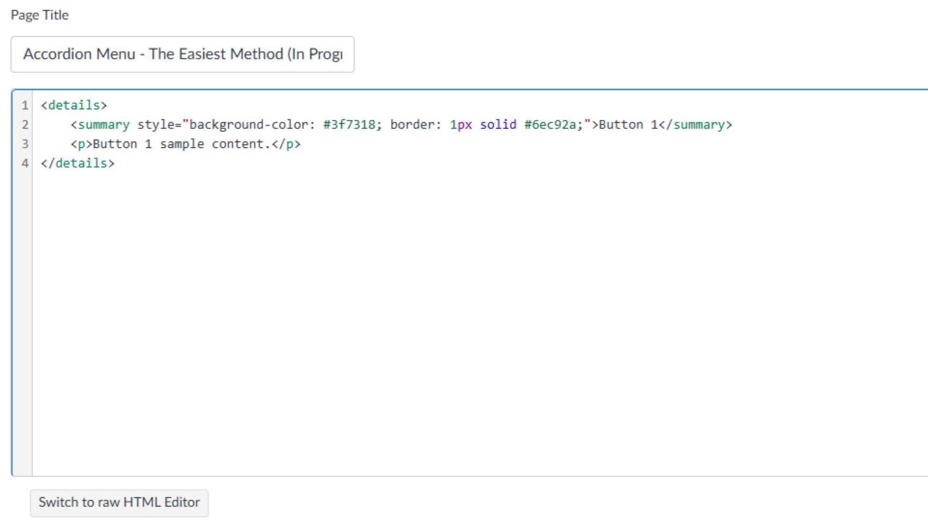
type("border")
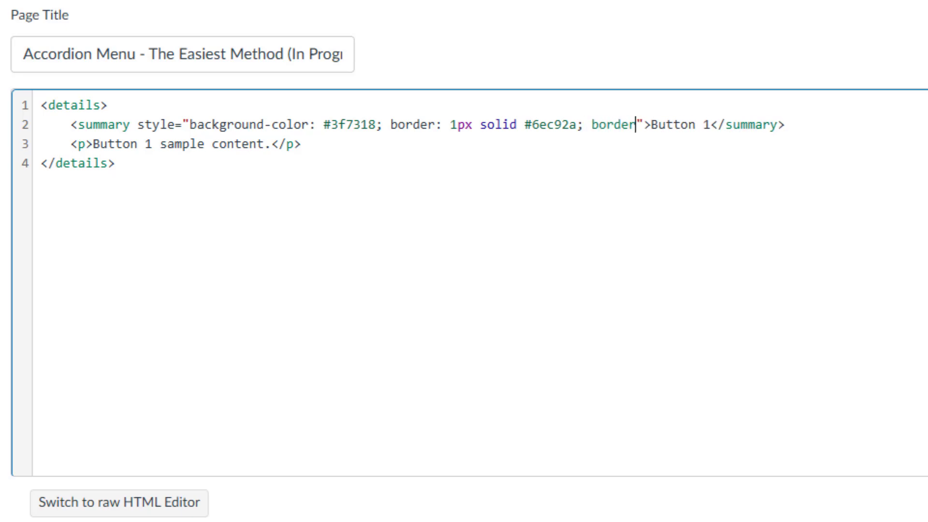
type("-radius:")
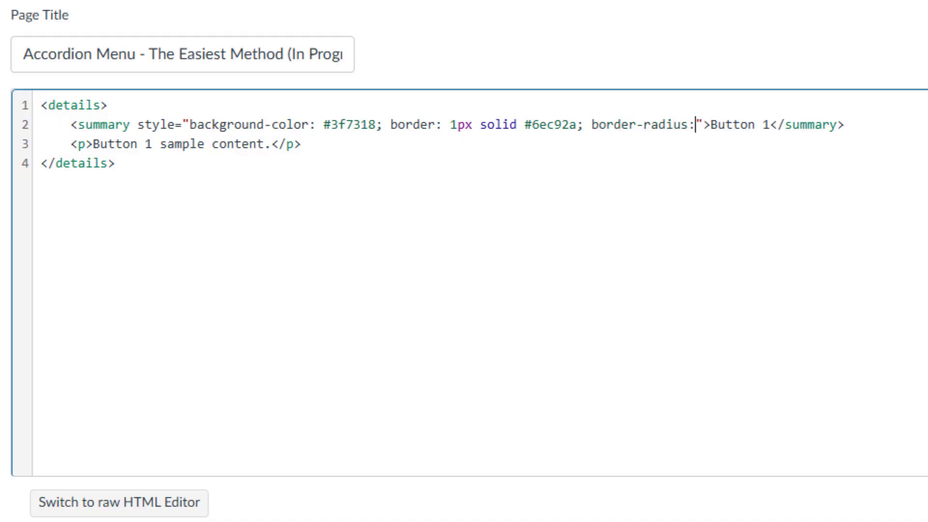
type("3px;")
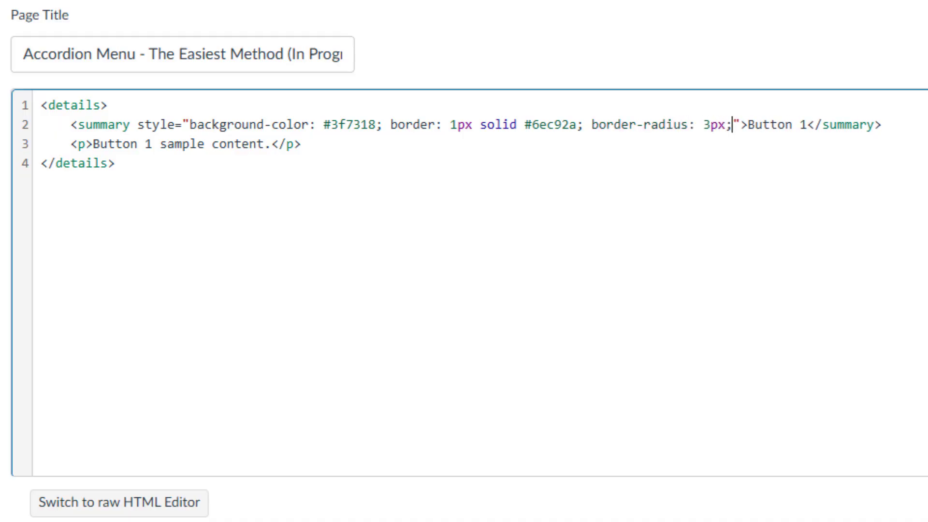
scroll("right", 3)
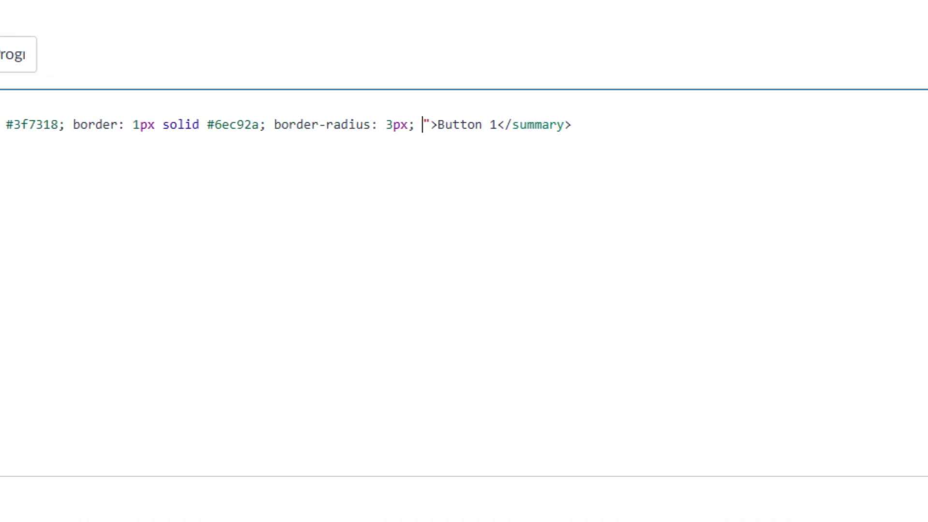
type("color: #")
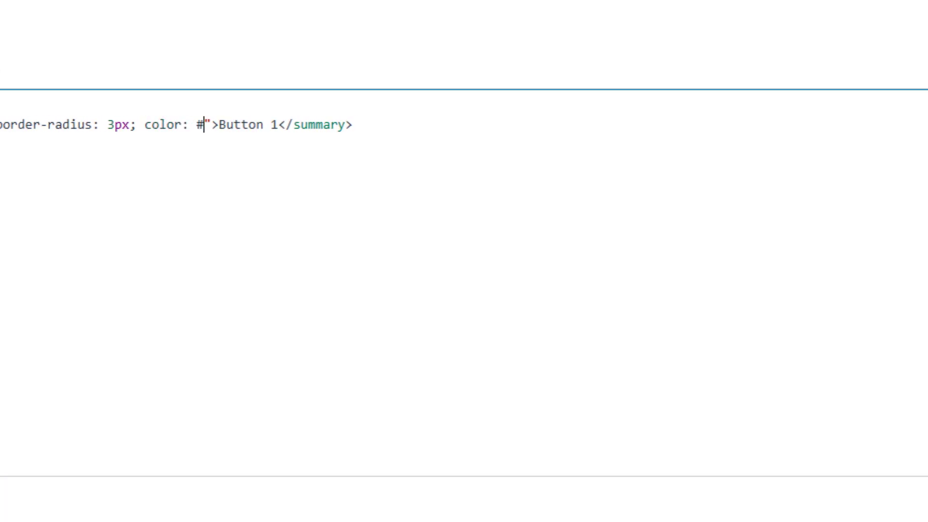
type("ffffff;")
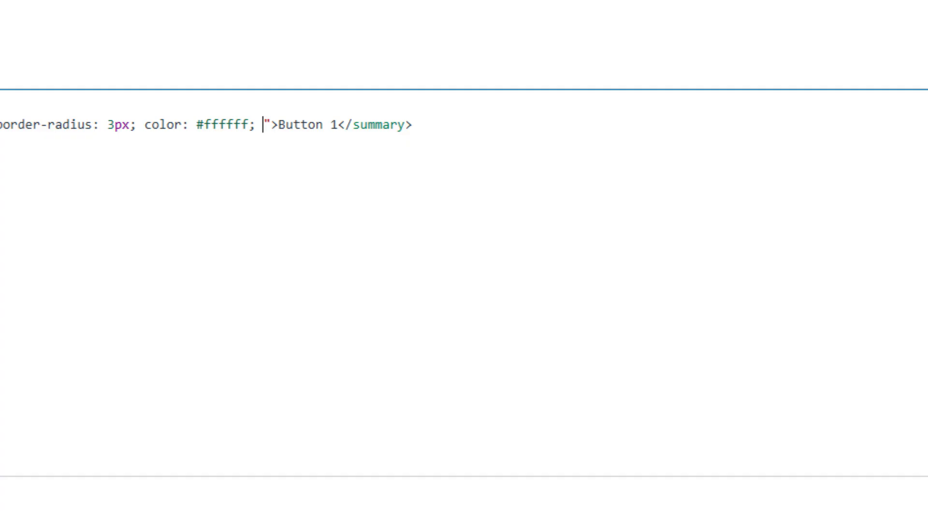
type("font-size")
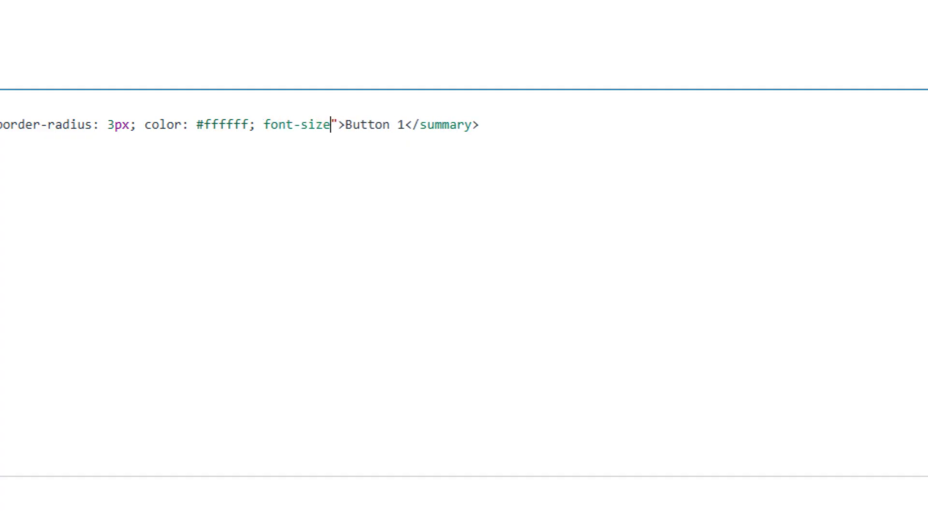
type(": 20pt;")
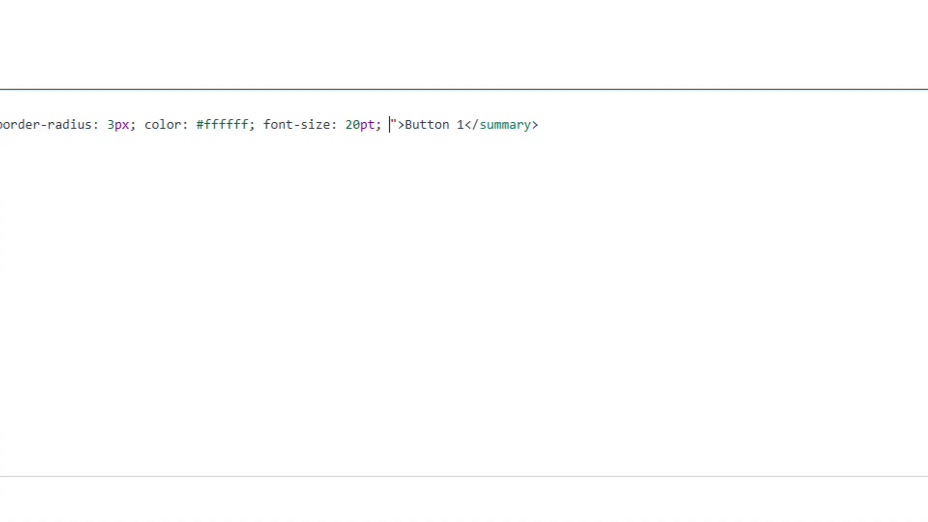
- Finish the summary style with padding-left 5px and cursor: pointer
type("padding")
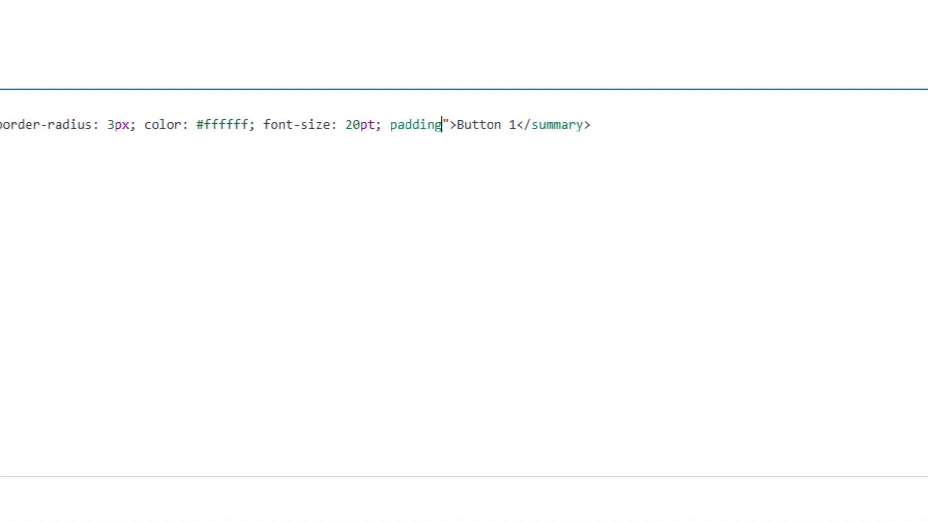
type("-left:")
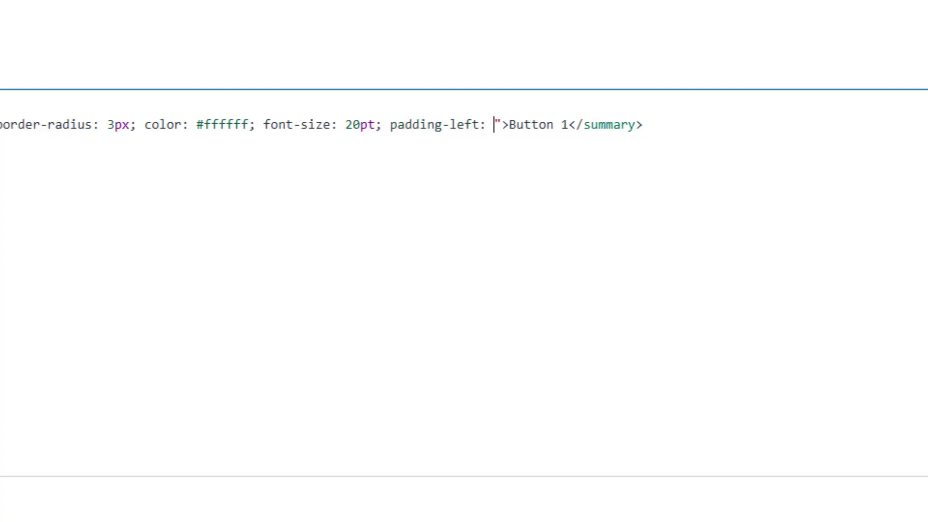
type("5px;")
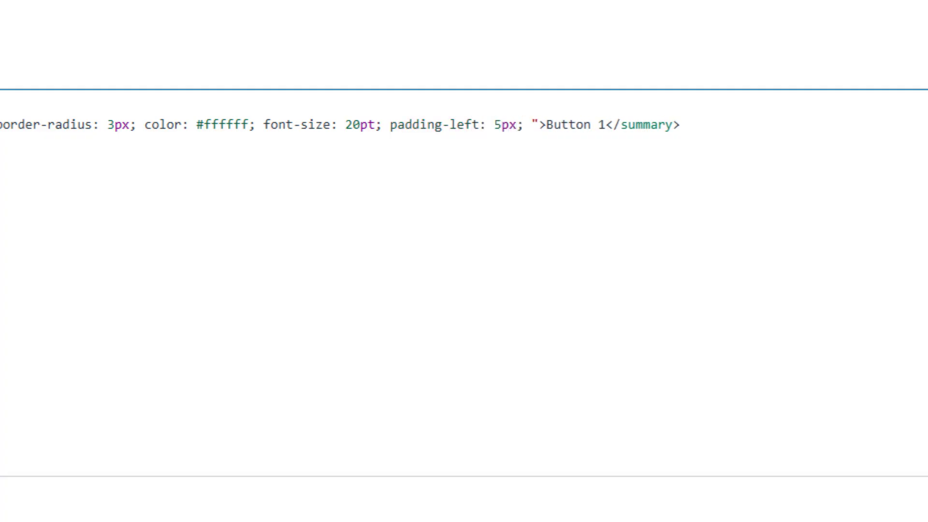
left_click(529, 125)
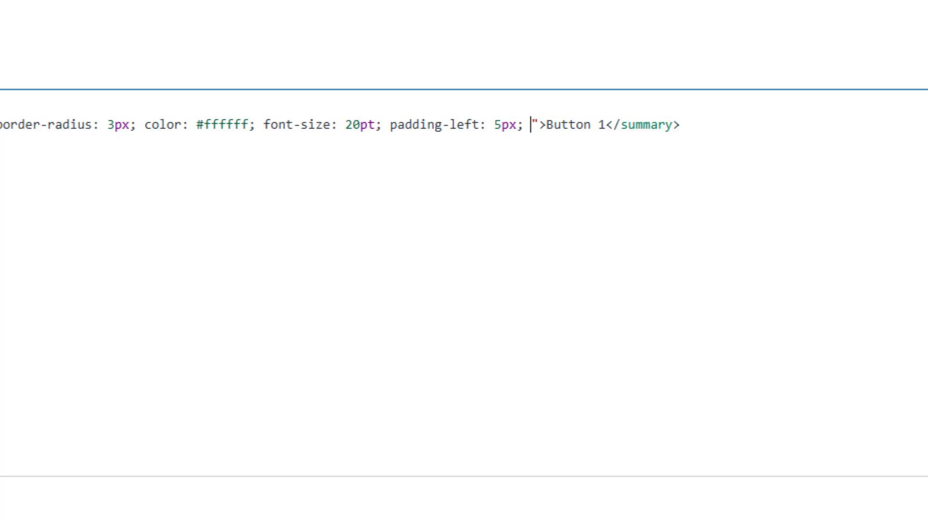
type("cursor: poin")
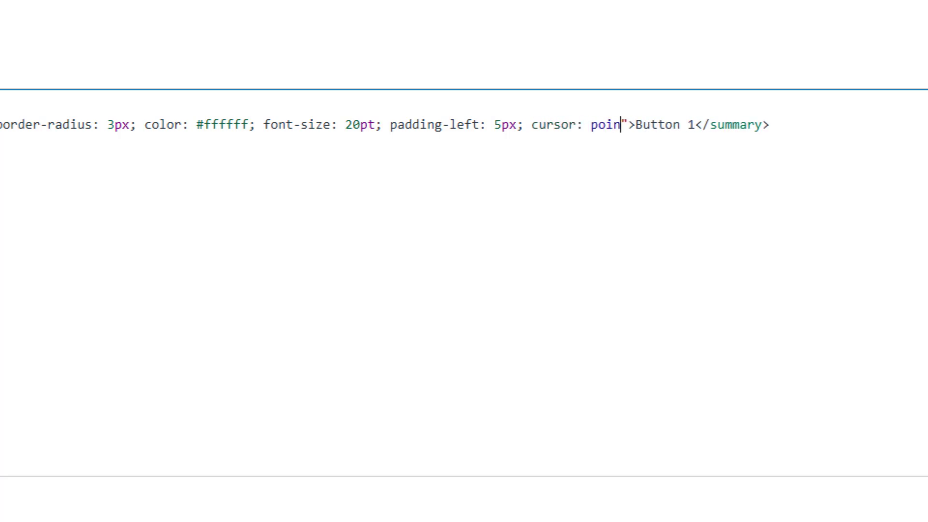
type("ter;")
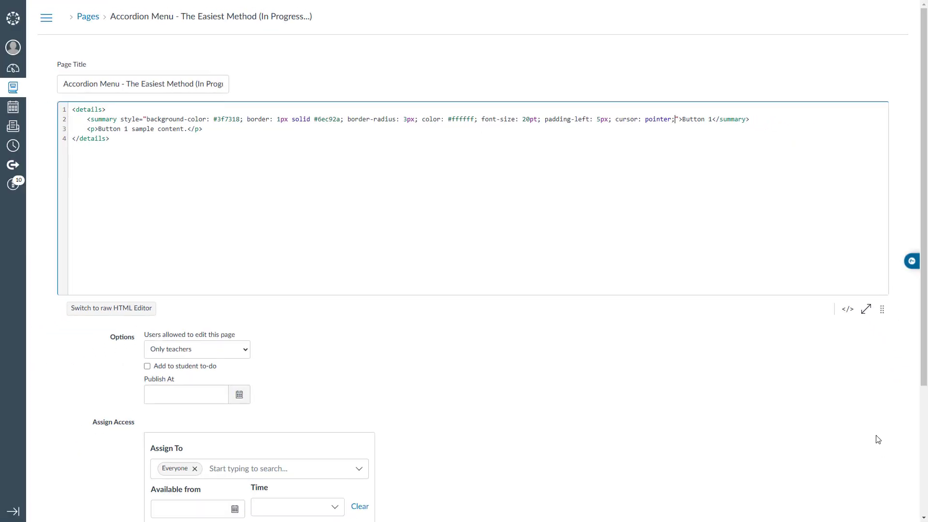
- Save the page so Button 1 renders as a green bar with white text
scroll("down", 3)
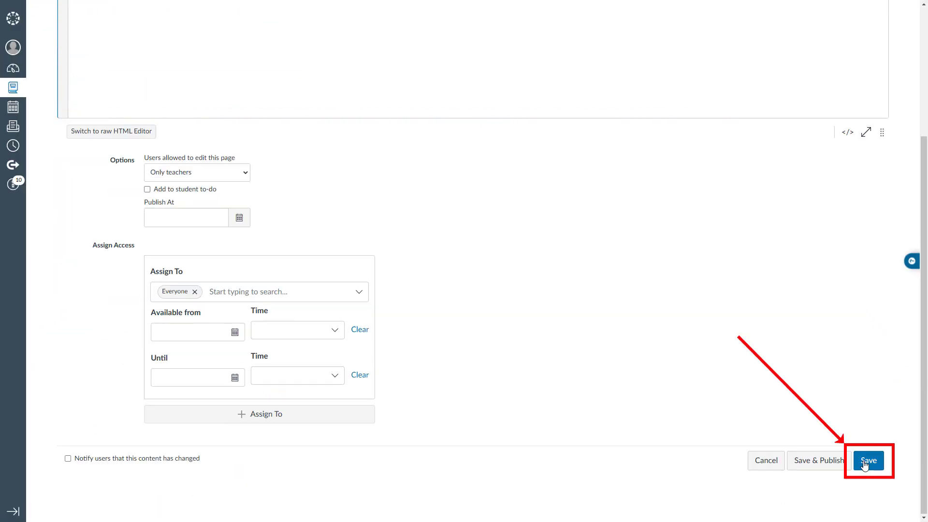
left_click(869, 461)
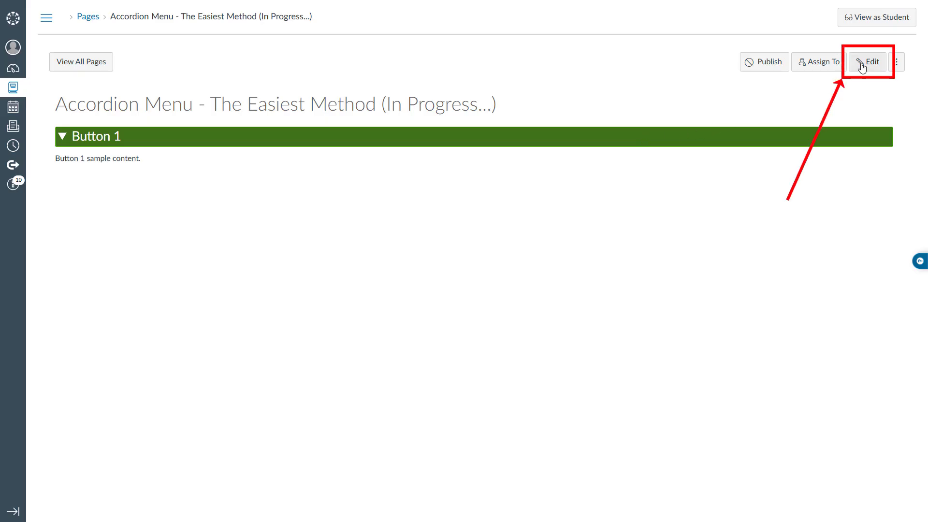
- Reopen the HTML editor and replace the paragraph with an empty <div> under the summary
left_click(868, 62)
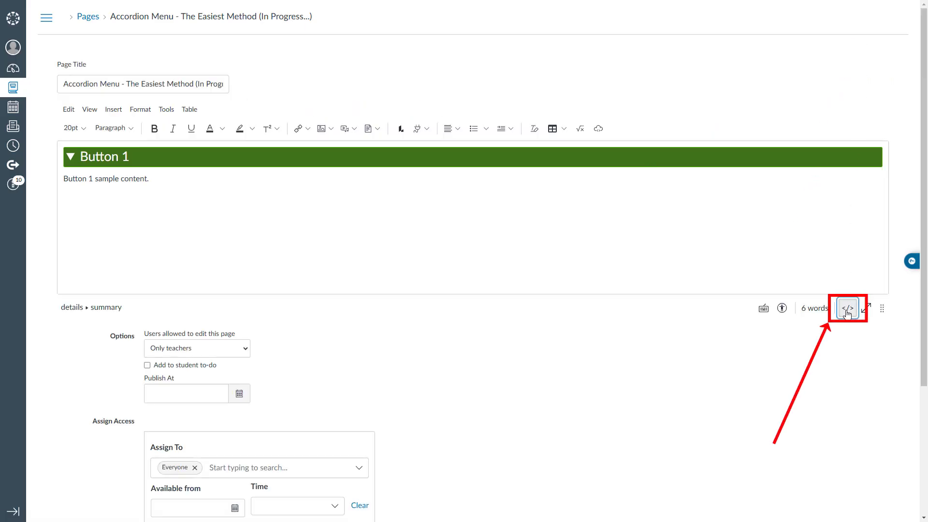
left_click(847, 308)
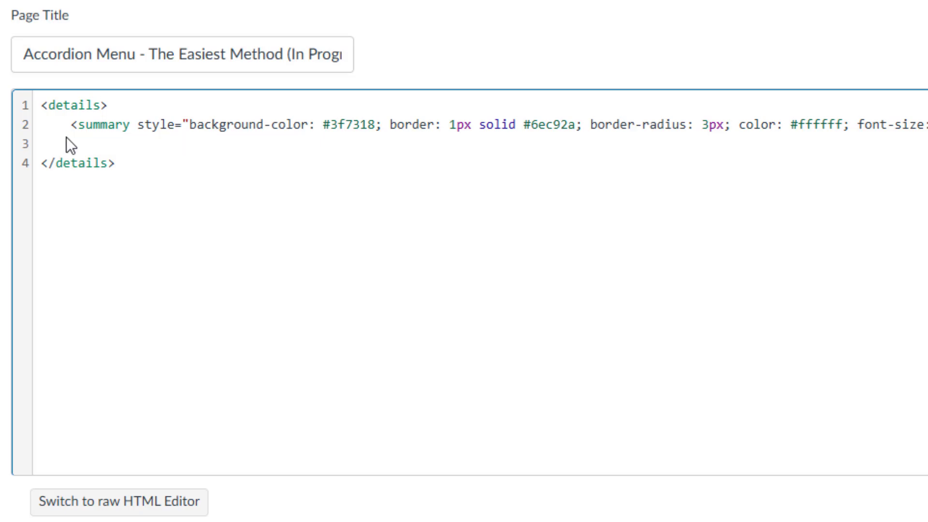
type("<div>")
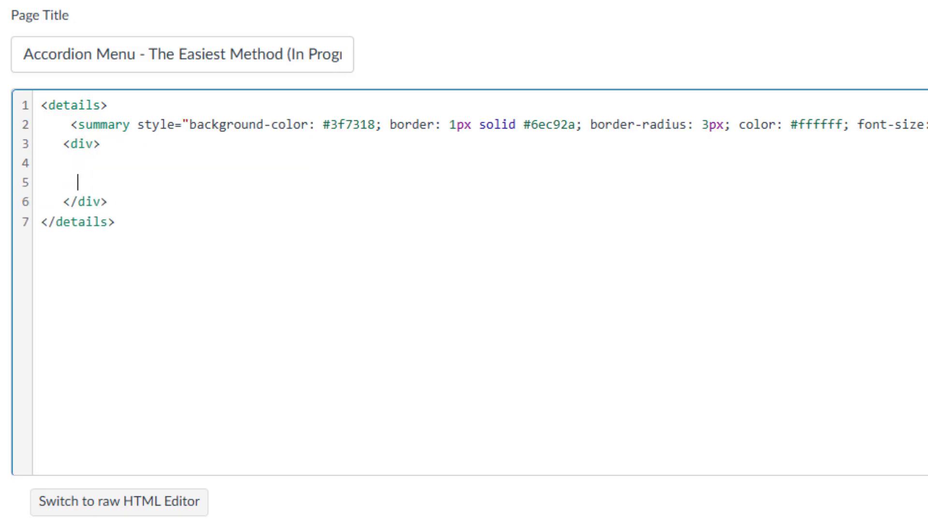
- Start the div's style with a 1px solid #6ec92a border
type("style=\"")
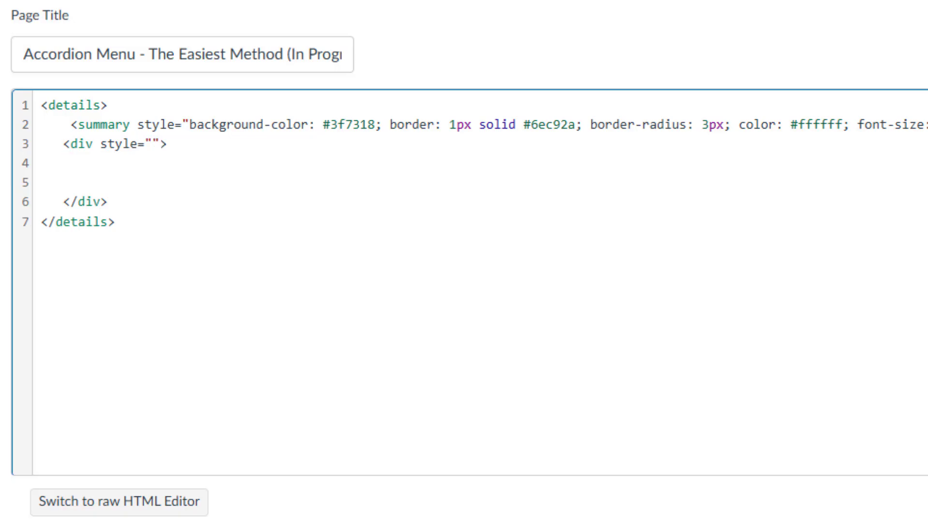
type("border")
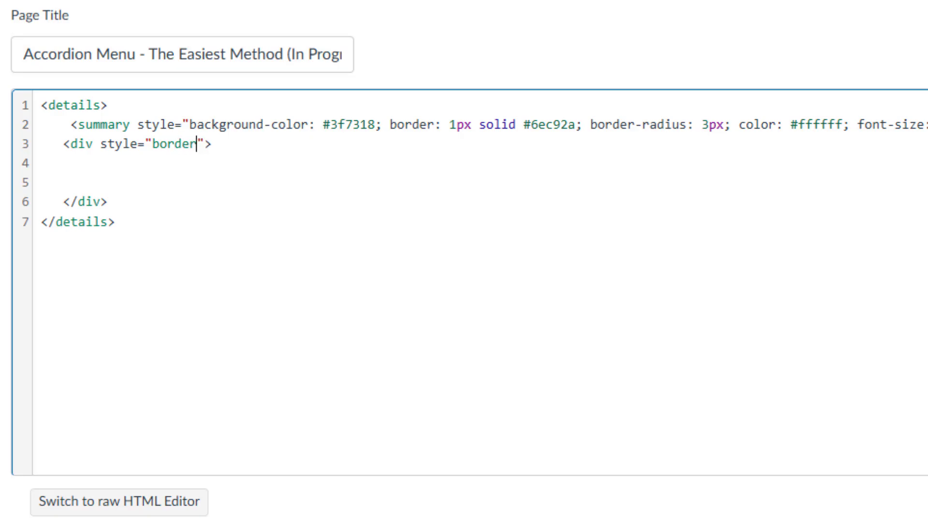
type(": 1px solid")
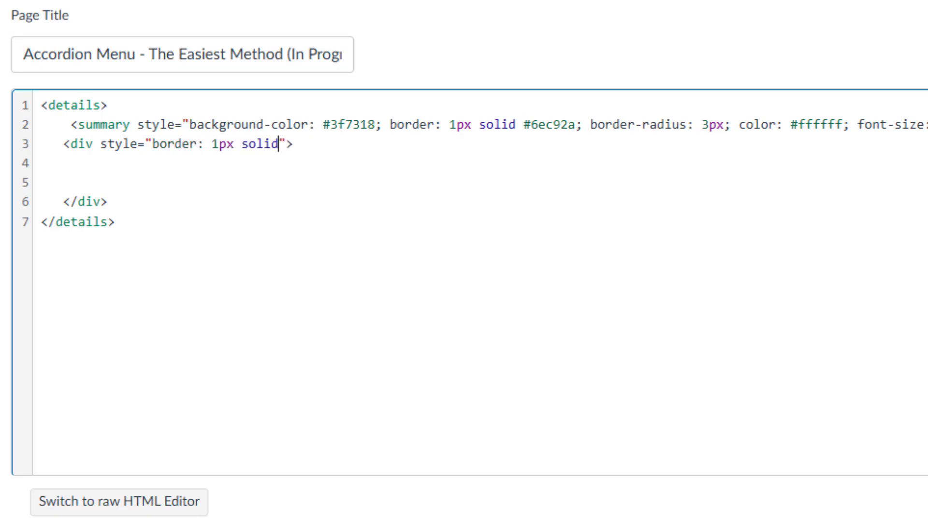
type("#6ec92a")
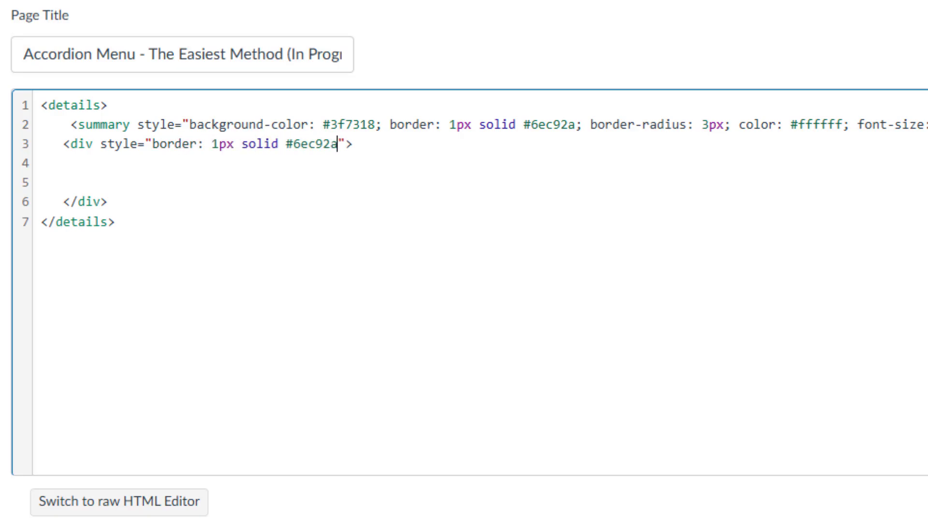
type(";")
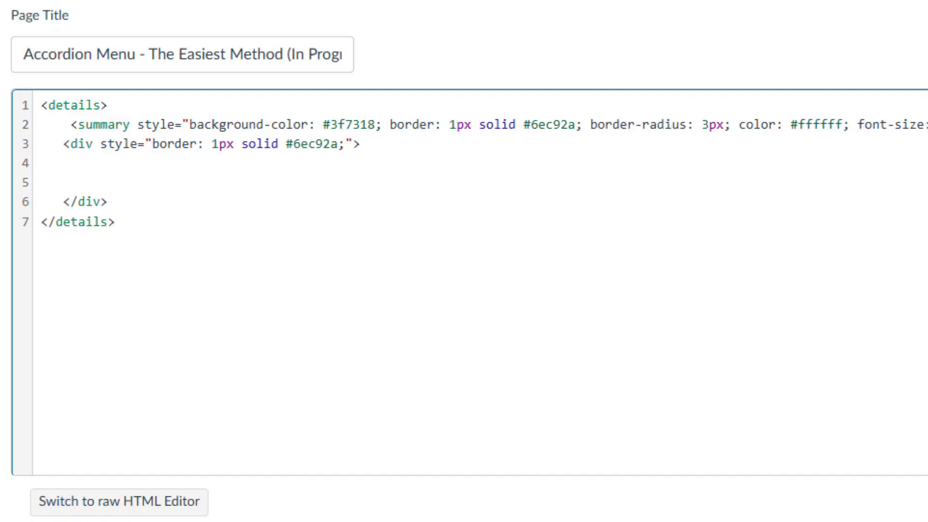
left_click(343, 144)
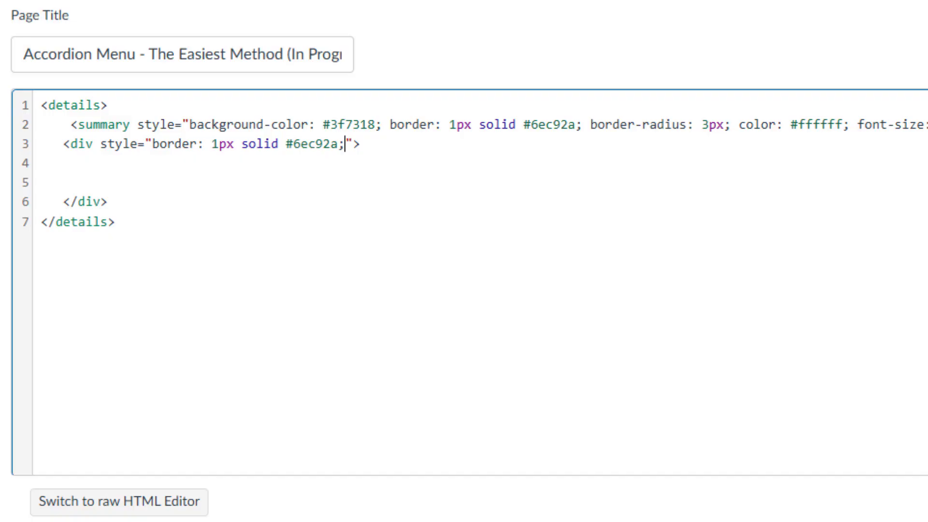
- Add border-radius 3px and padding 10px, then place the cursor inside the content box
type("border-r")
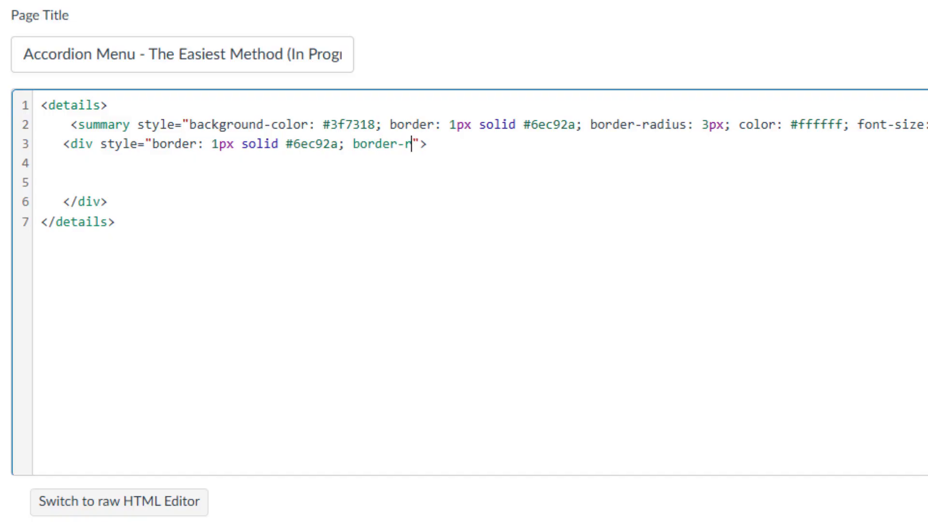
type("adius: 3")
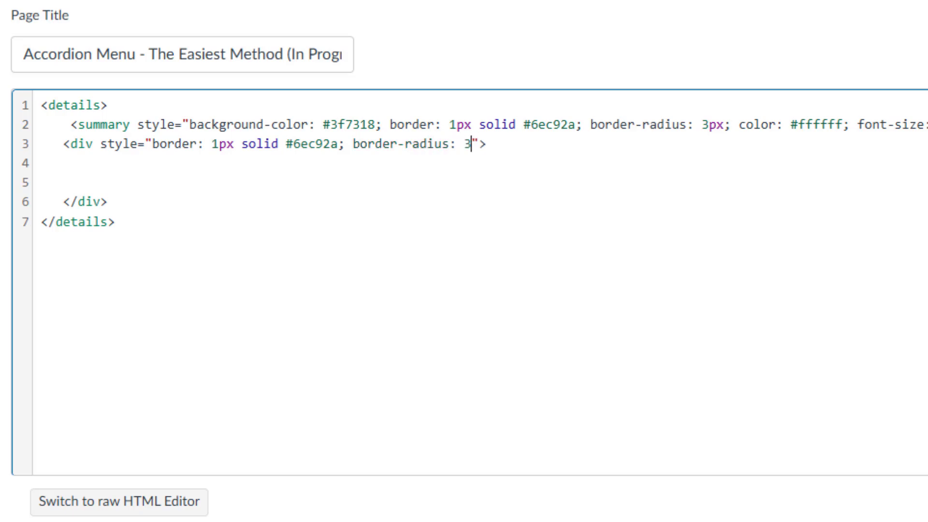
type("px;")
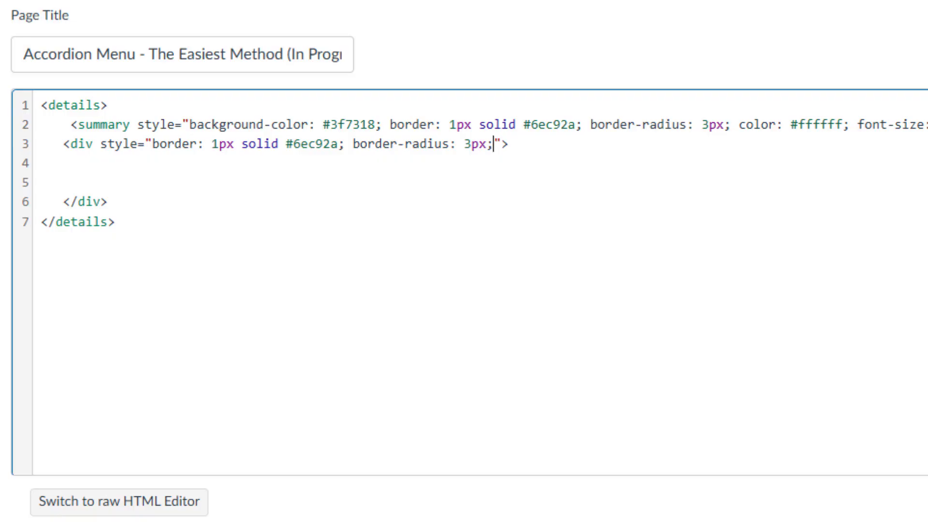
type("paddi")
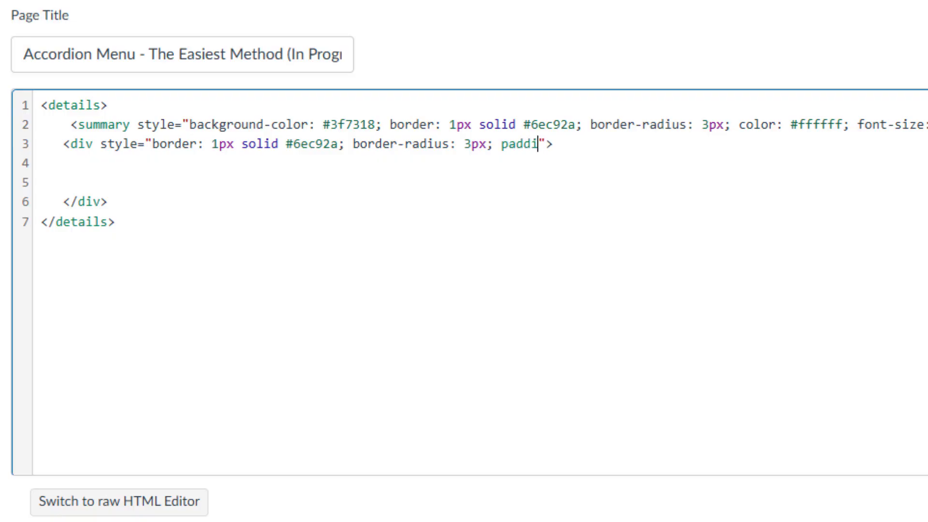
type("ng: 10px;")
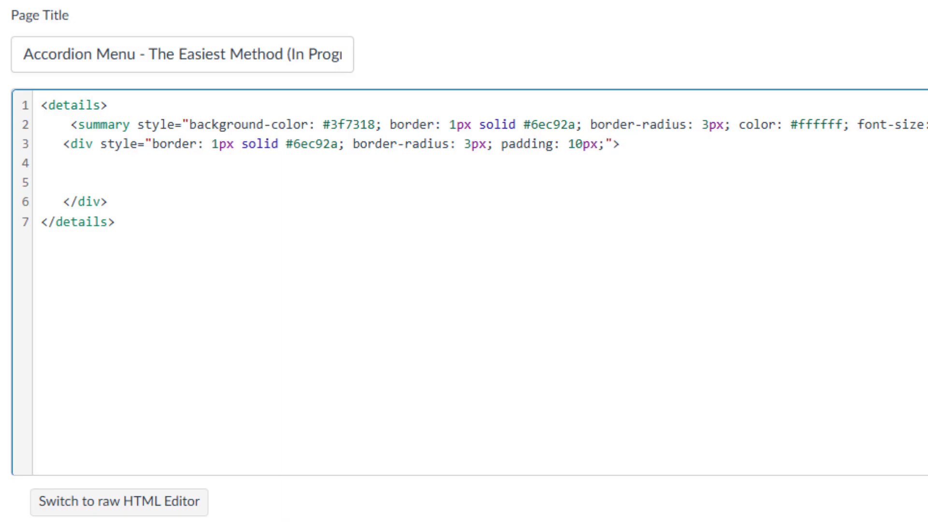
left_click(605, 144)
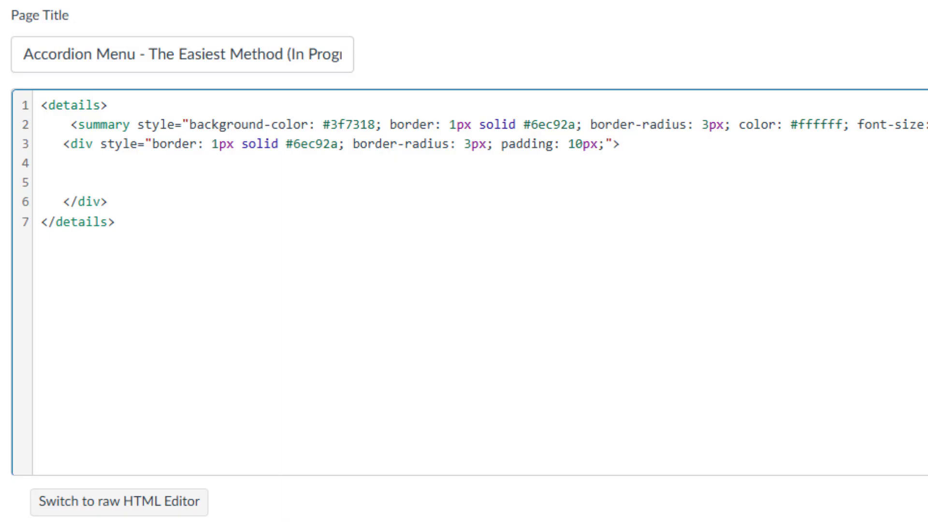
left_click(606, 143)
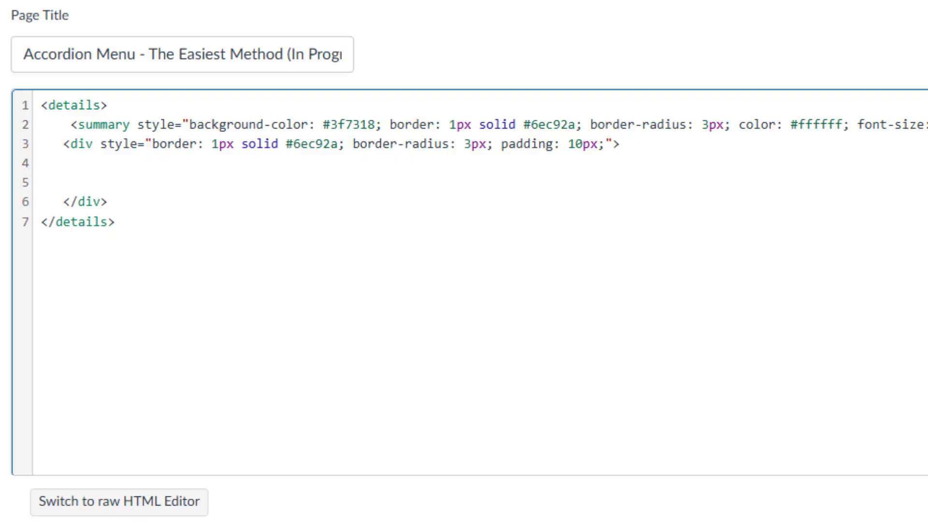
- Paste the Topic A and Topic B placeholder text and wrap the topic titles in <h3> tags
key("enter")
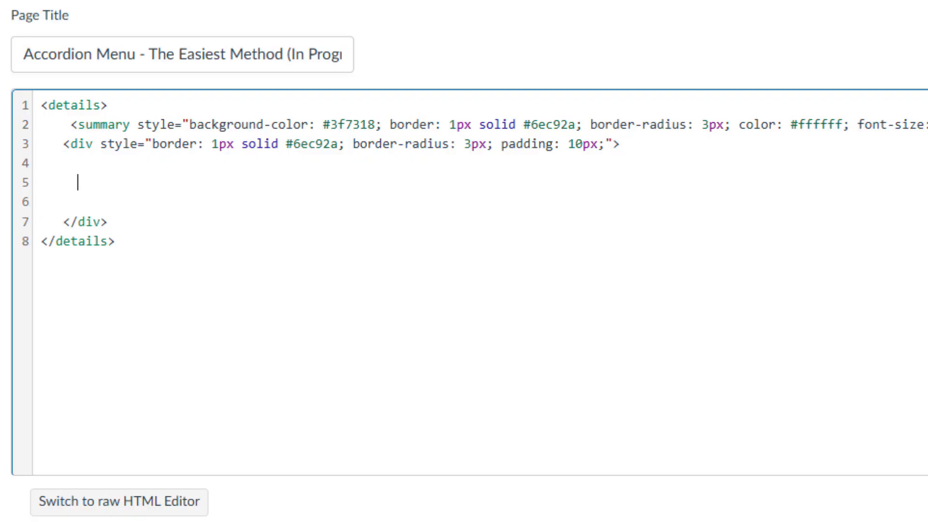
key("enter")
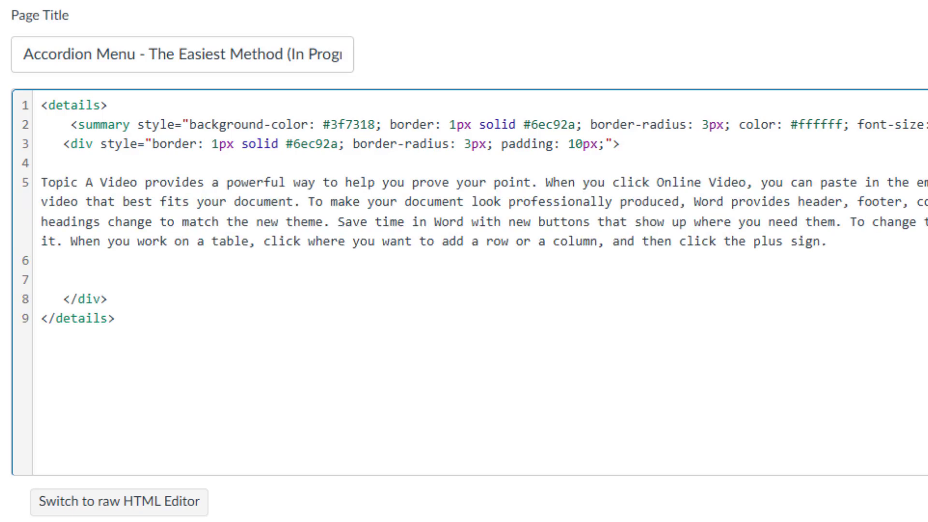
mouse_move(328, 297)
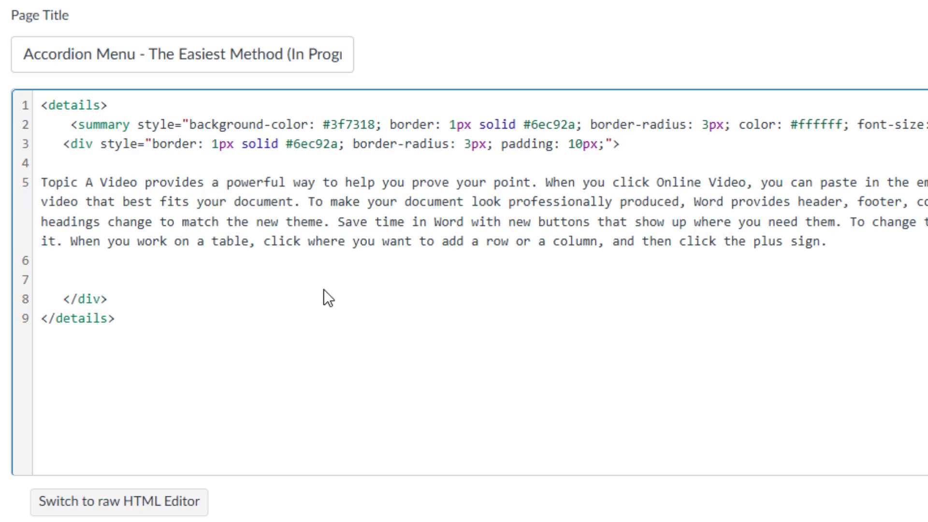
type("<h3></h3>")
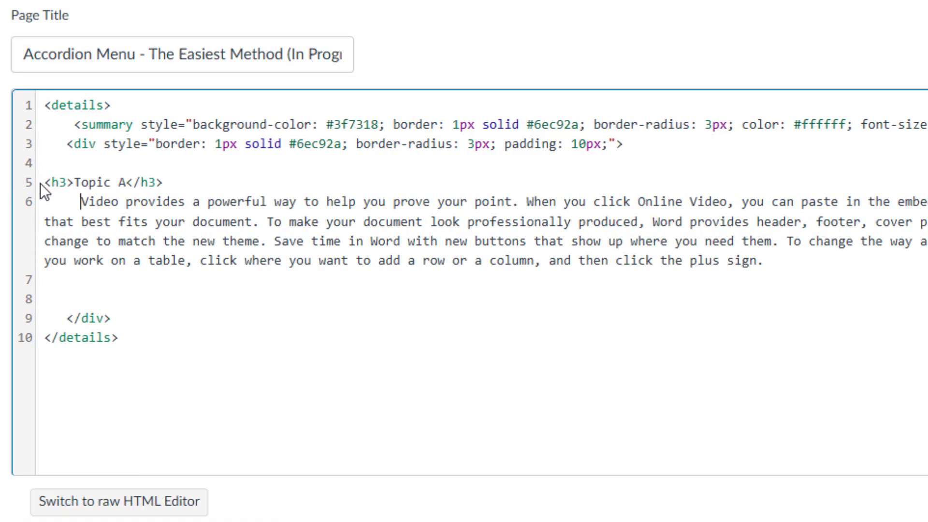
scroll("right", 3)
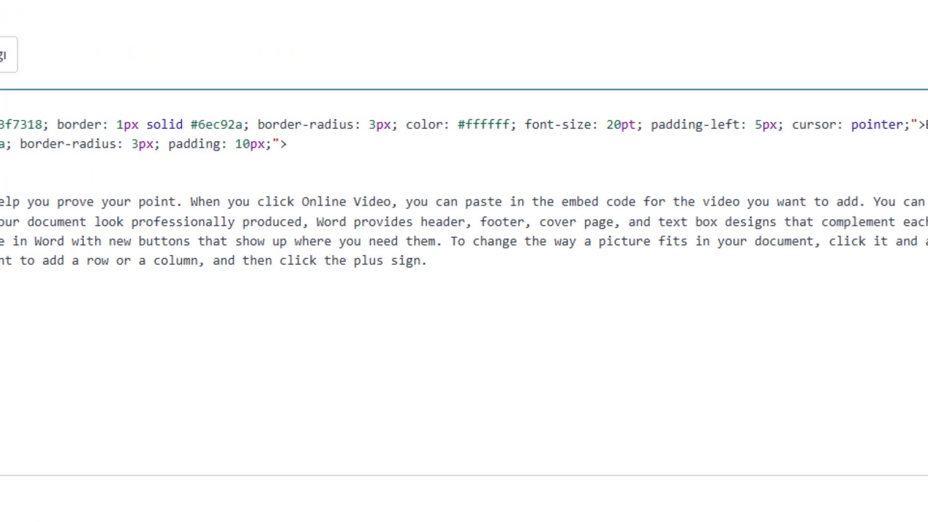
scroll("right", 3)
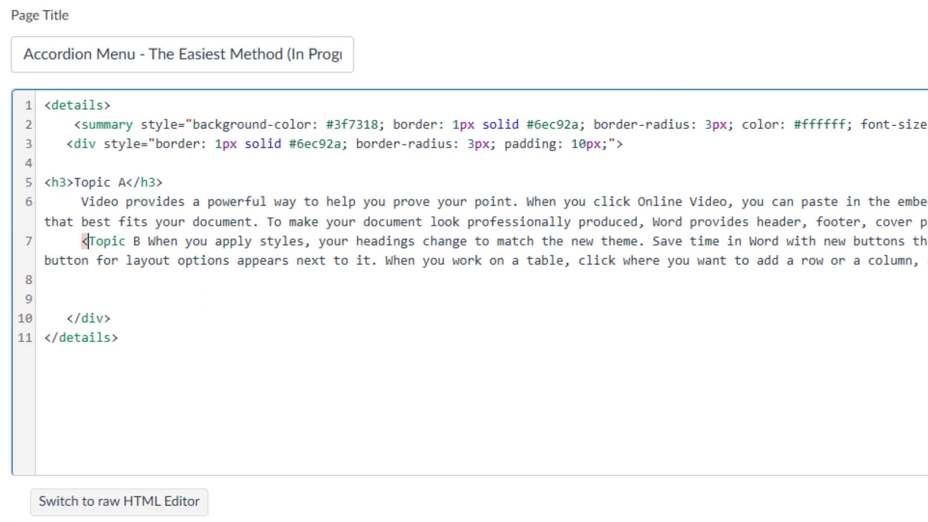
type("h3>Topic B</h3>")
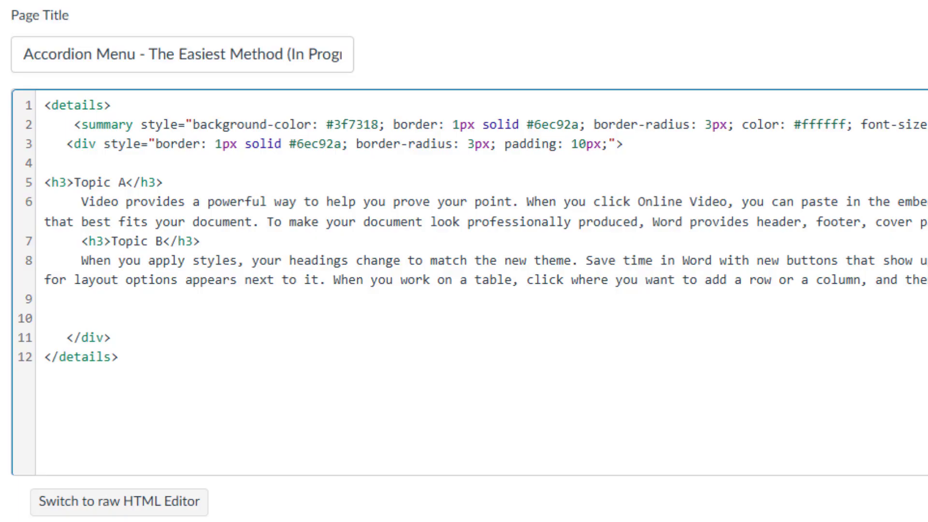
- Wrap the topic text in <p> tags
left_click(81, 260)
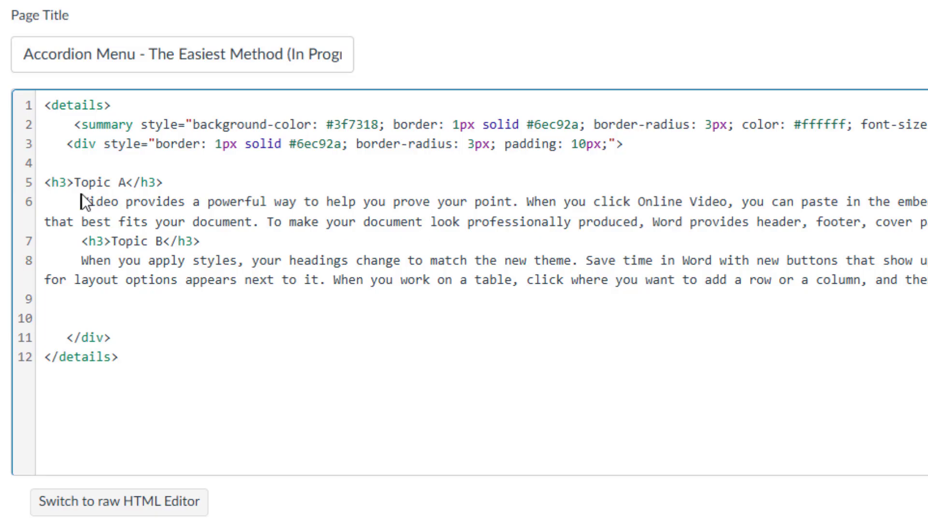
type("<p></p>")
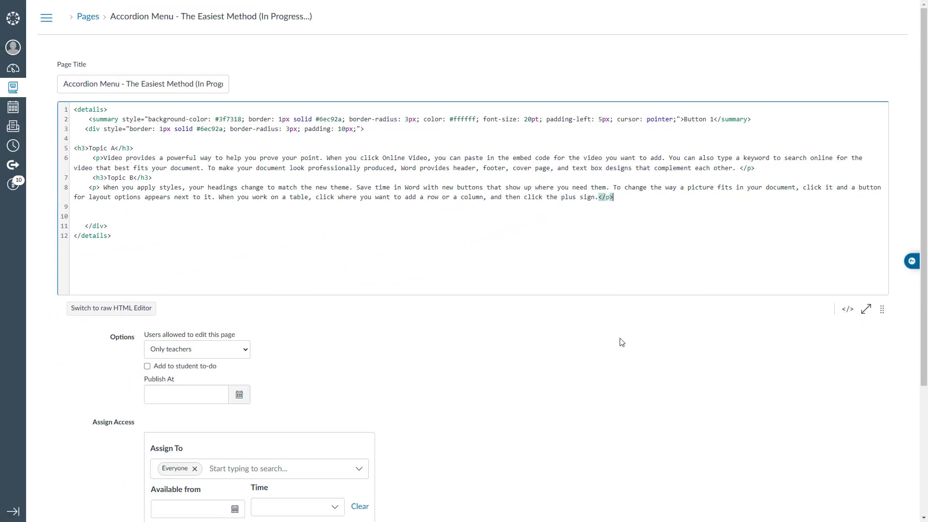
- Save the page to render the green Button 1 accordion with its bordered Topic A/B box
scroll("down", 3)
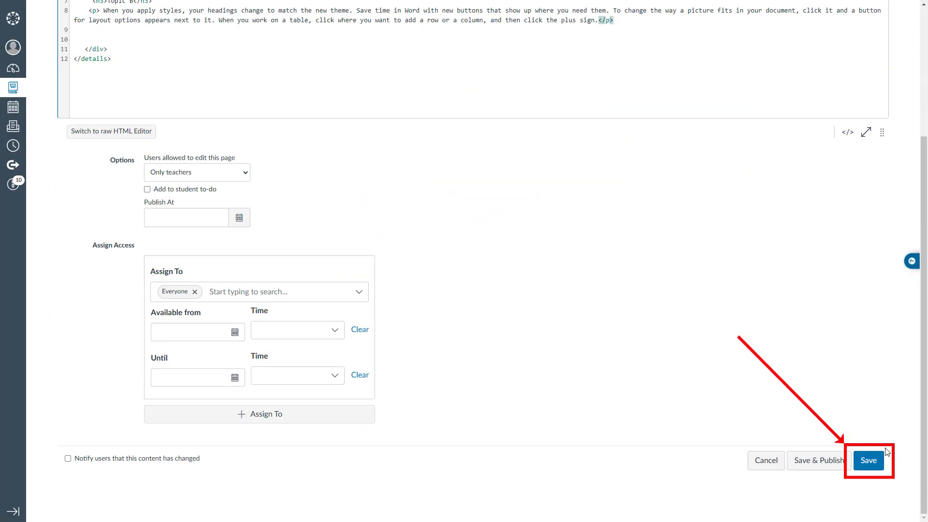
left_click(868, 460)
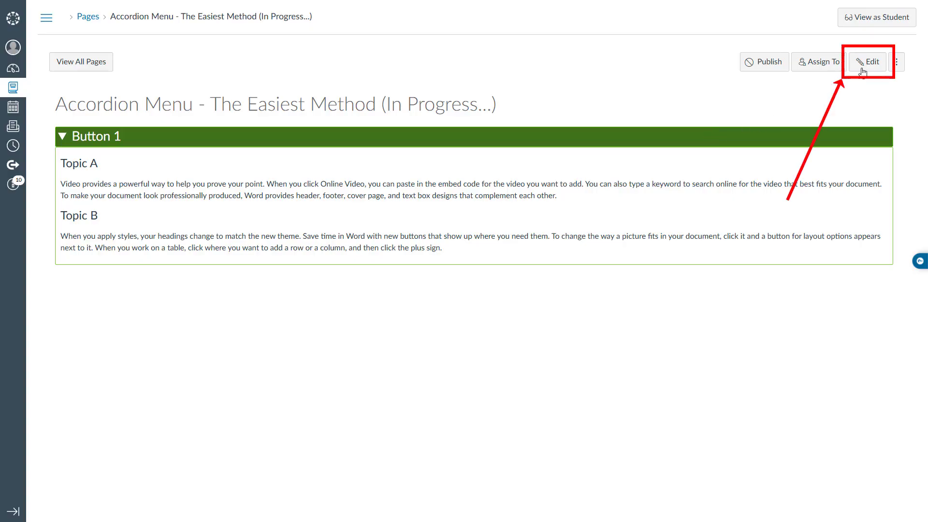
- Paste four more copies of the details block in HTML and return to the rich editor to relabel them Button 1–5
left_click(868, 62)
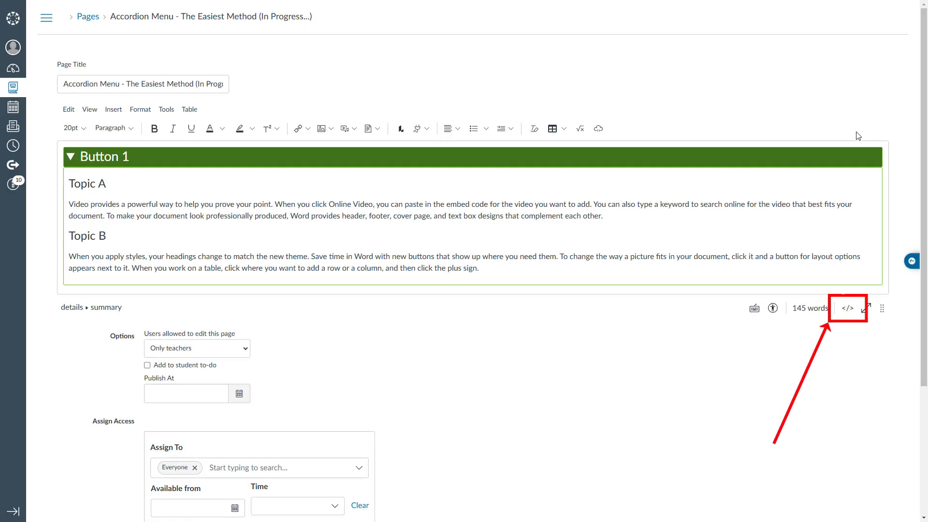
left_click(847, 307)
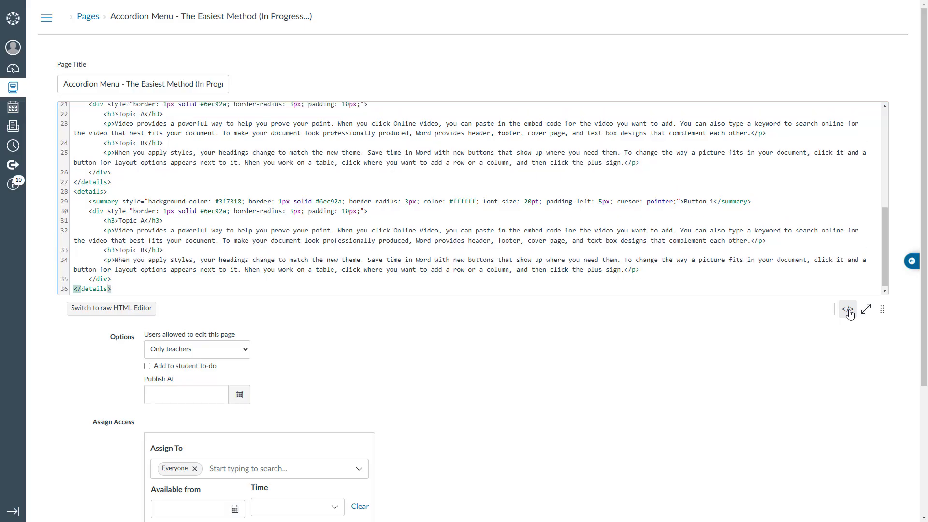
scroll("down", 3)
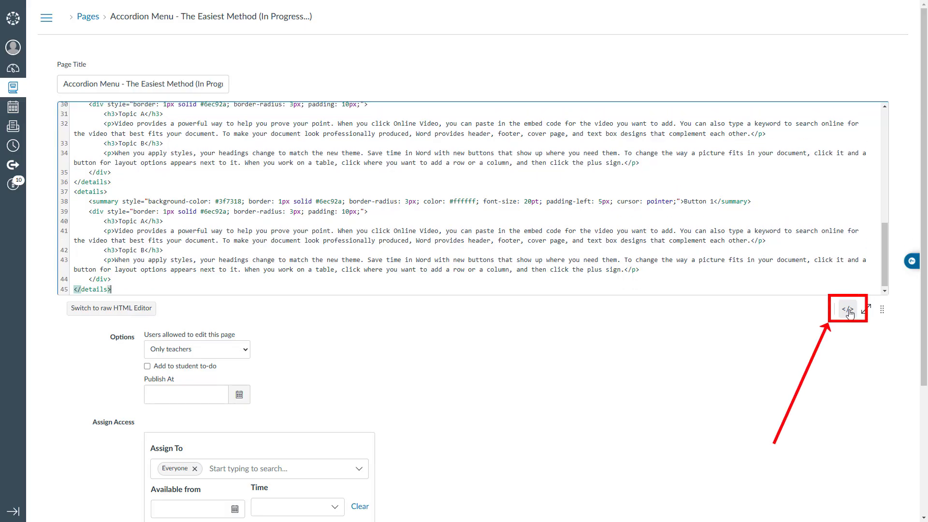
left_click(848, 308)
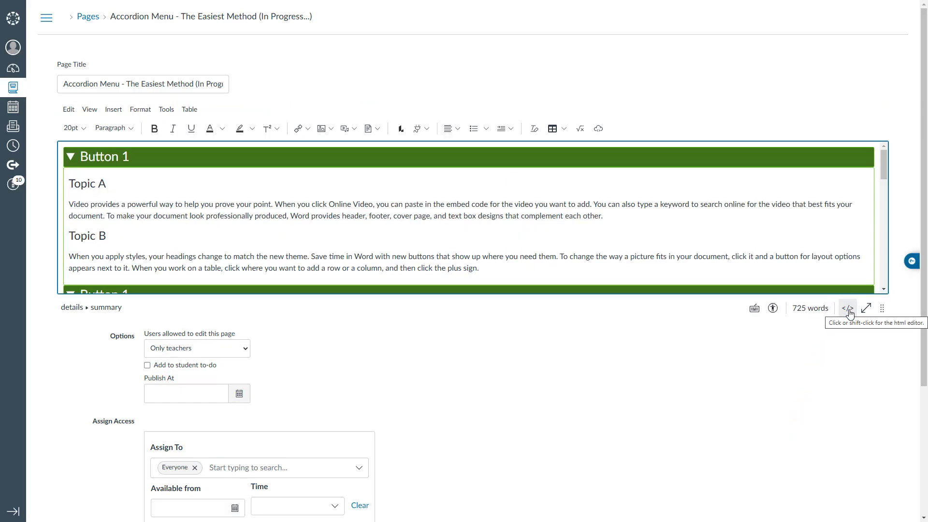
mouse_move(128, 160)
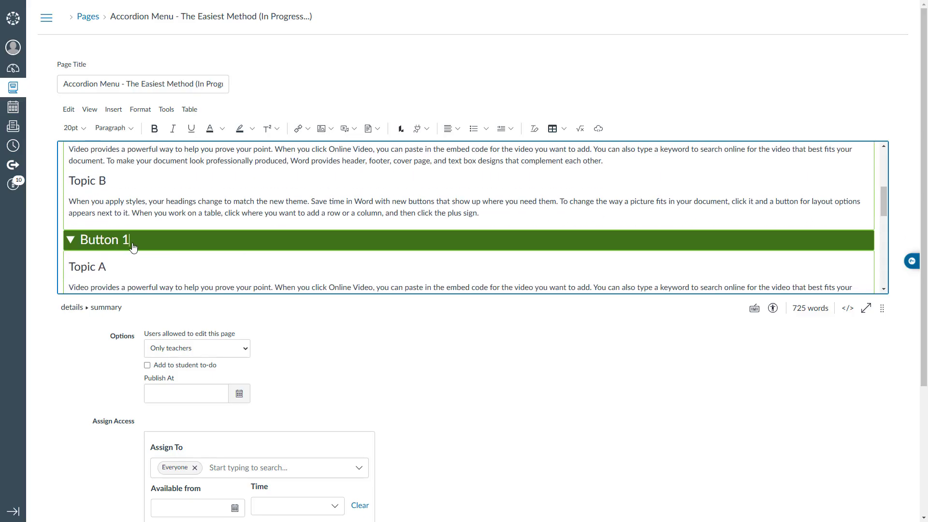
scroll("up", 3)
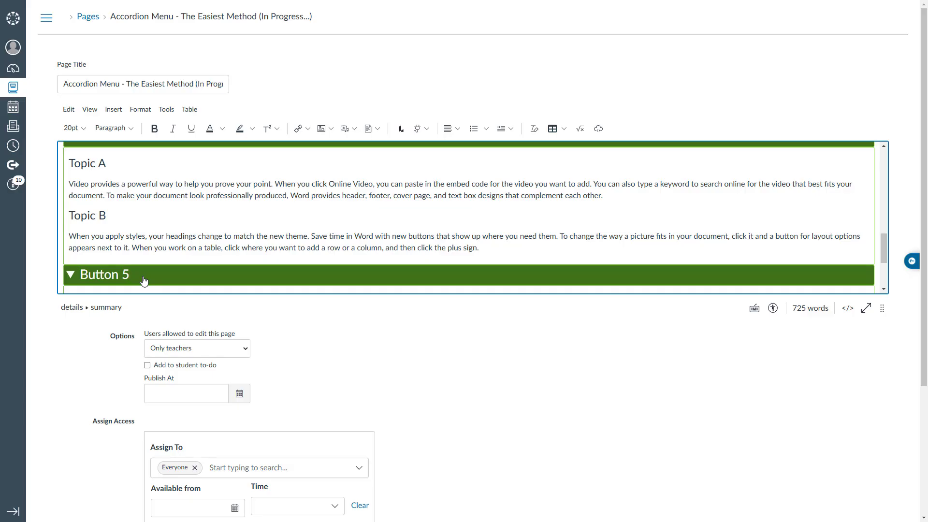
- Save the page showing five stacked green accordion bars, then reopen it for editing
scroll("down", 3)
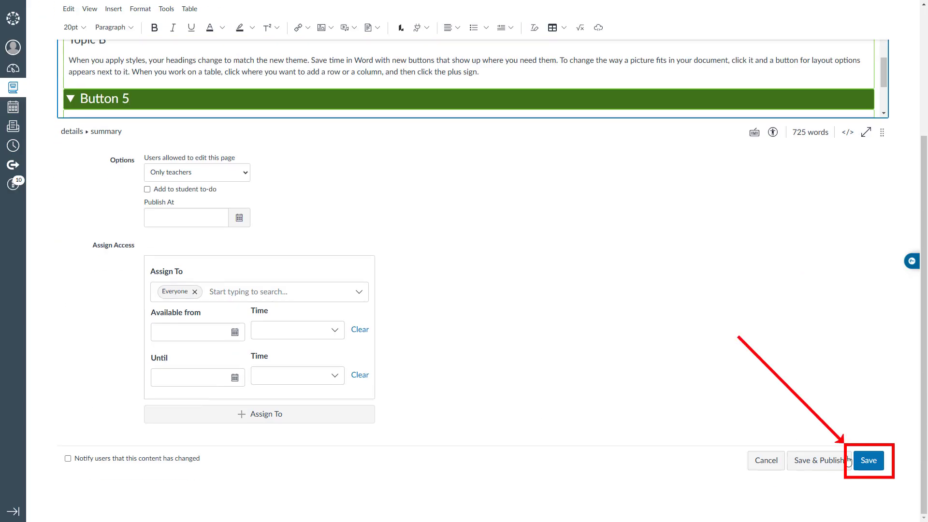
left_click(868, 460)
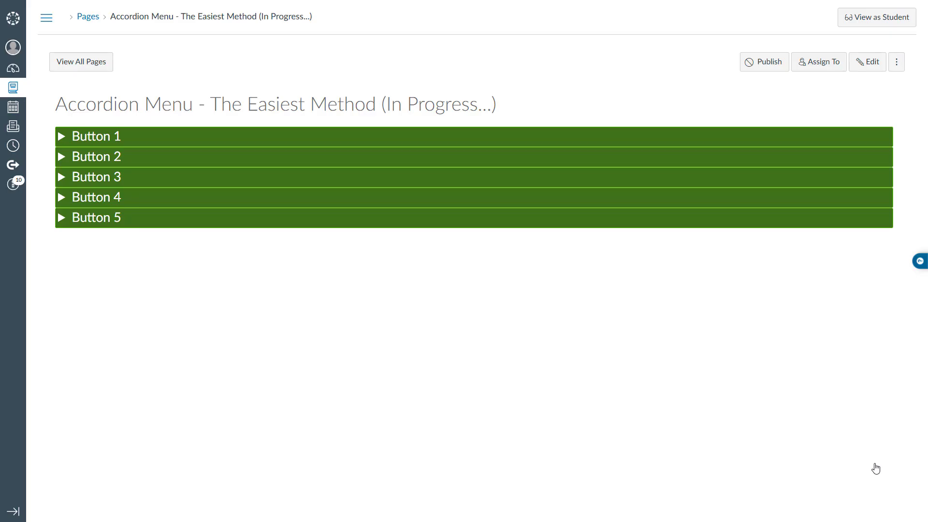
mouse_move(877, 457)
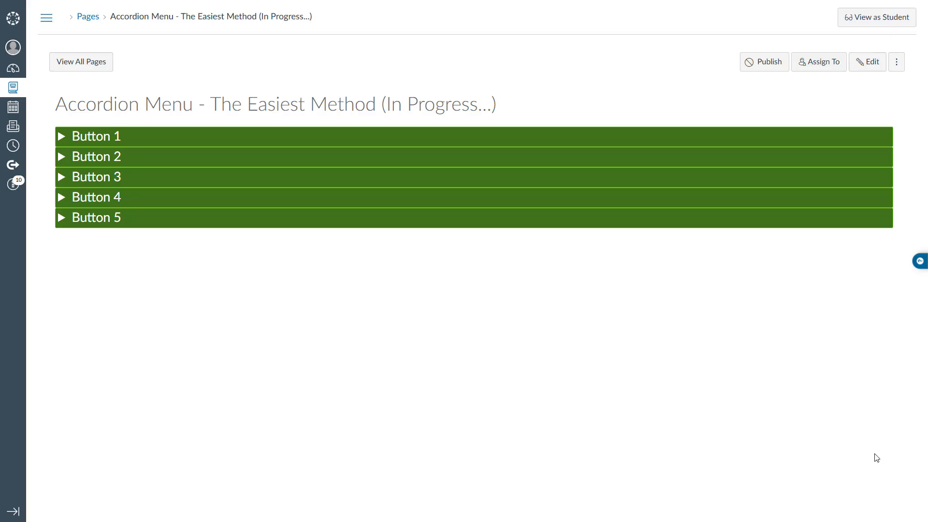
left_click(867, 62)
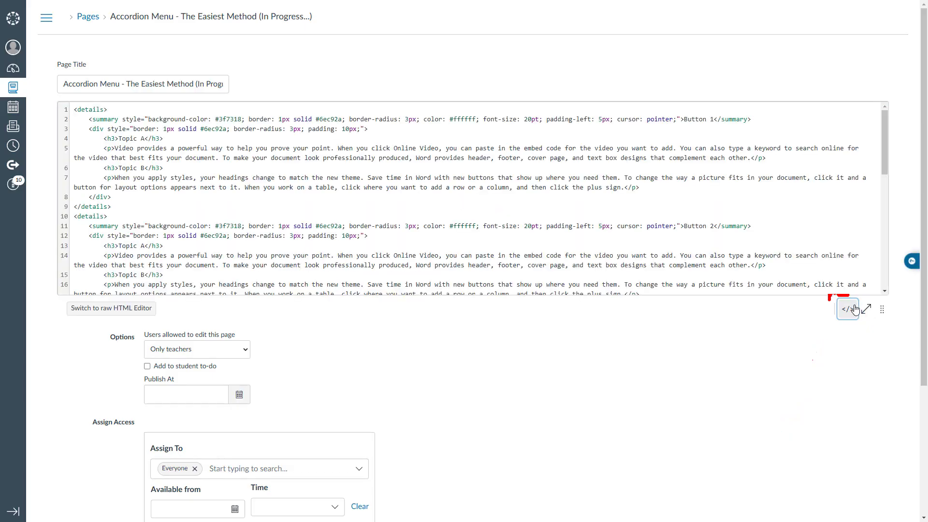
- Add style="margin-bottom: 5px;" to each of the five <details> tags in the HTML source
left_click(867, 309)
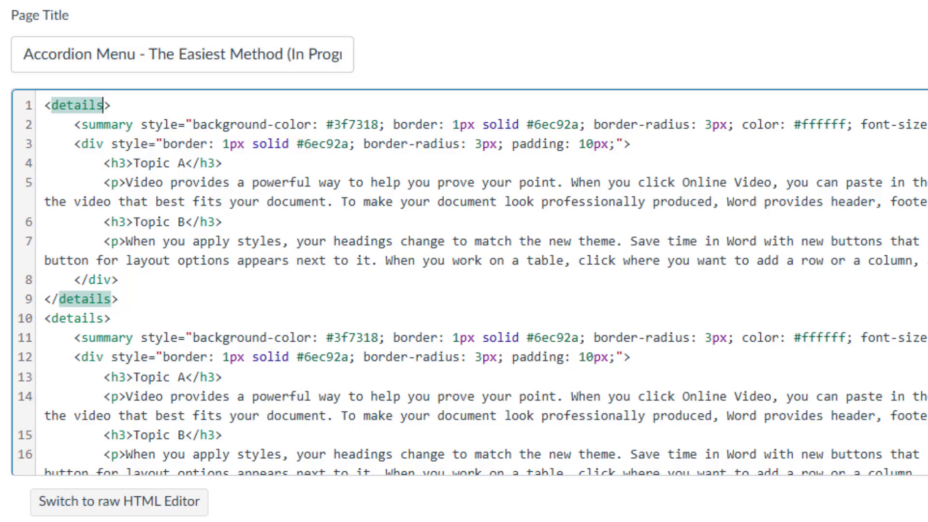
type("style=\"")
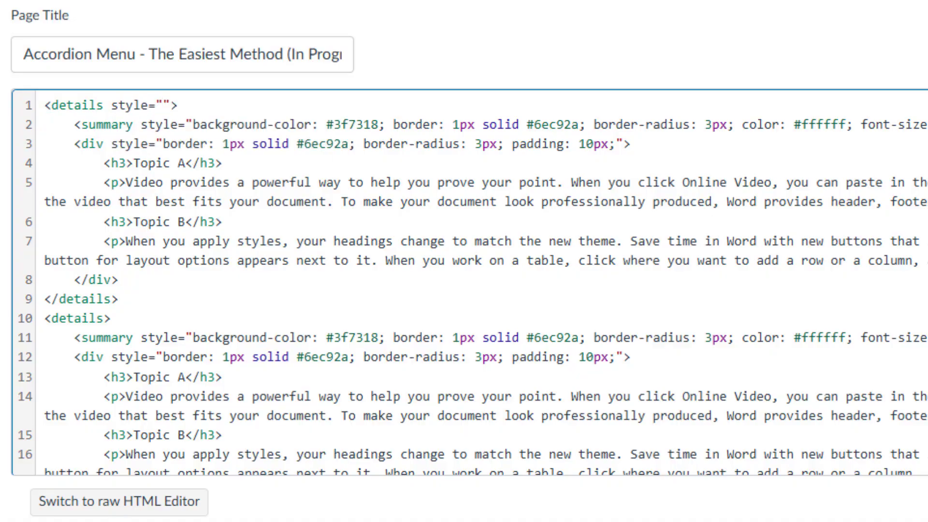
type("margin-bo")
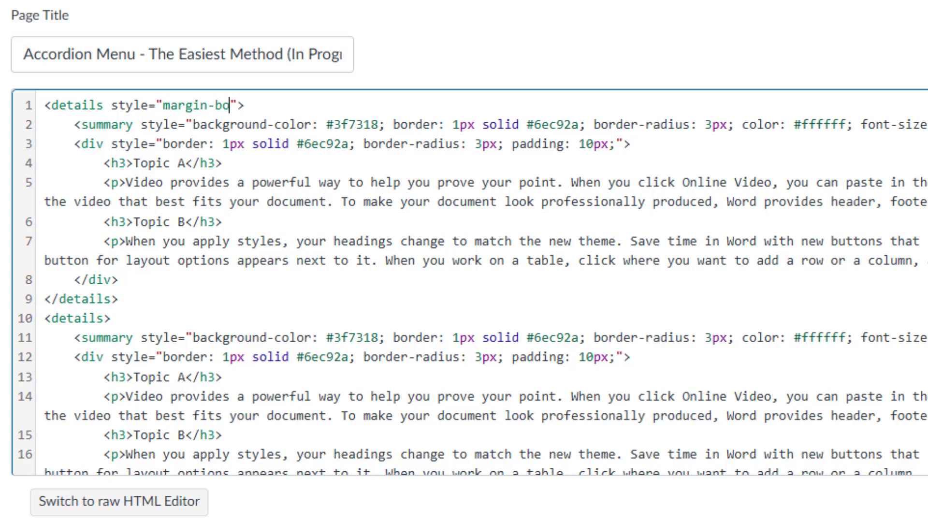
type("ttom: 5")
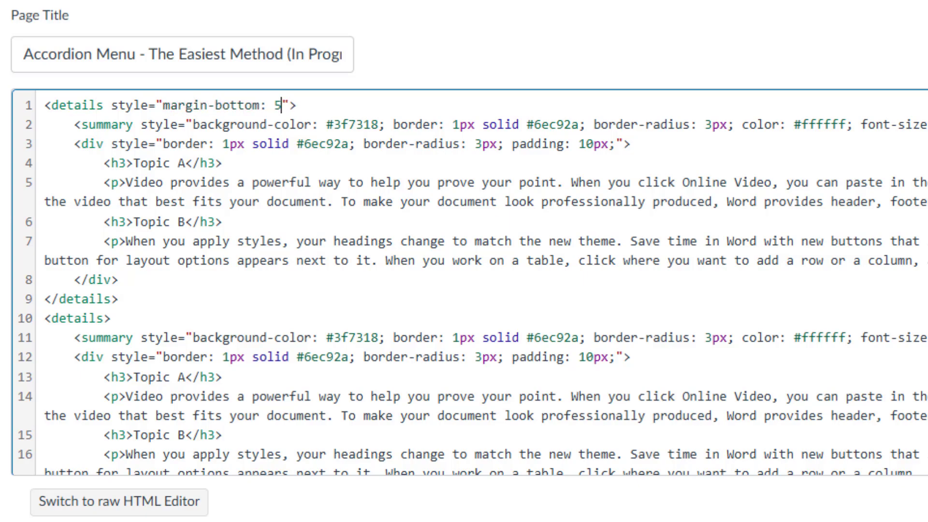
type("px;")
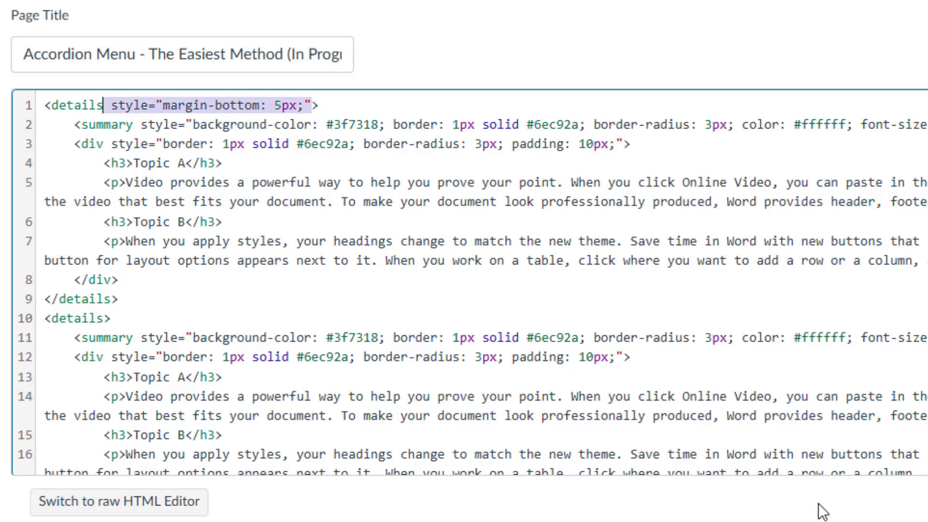
scroll("down", 3)
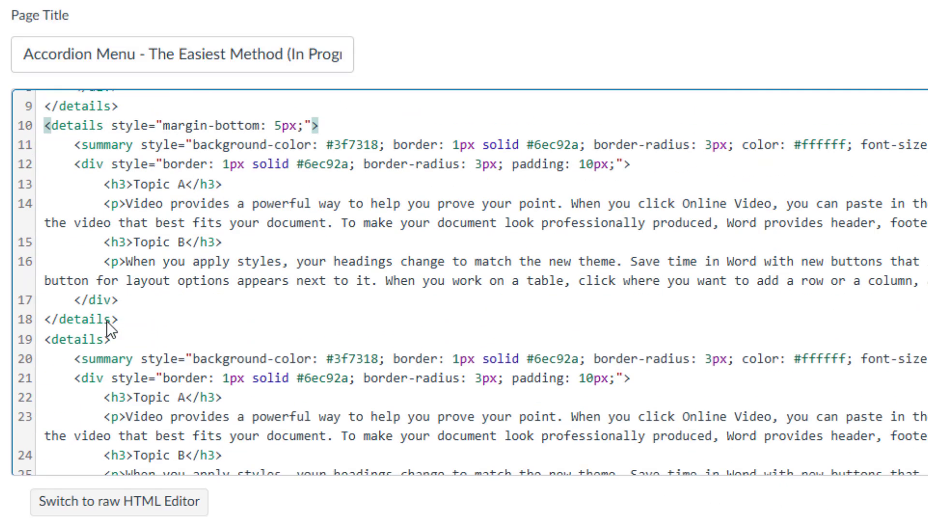
scroll("down", 3)
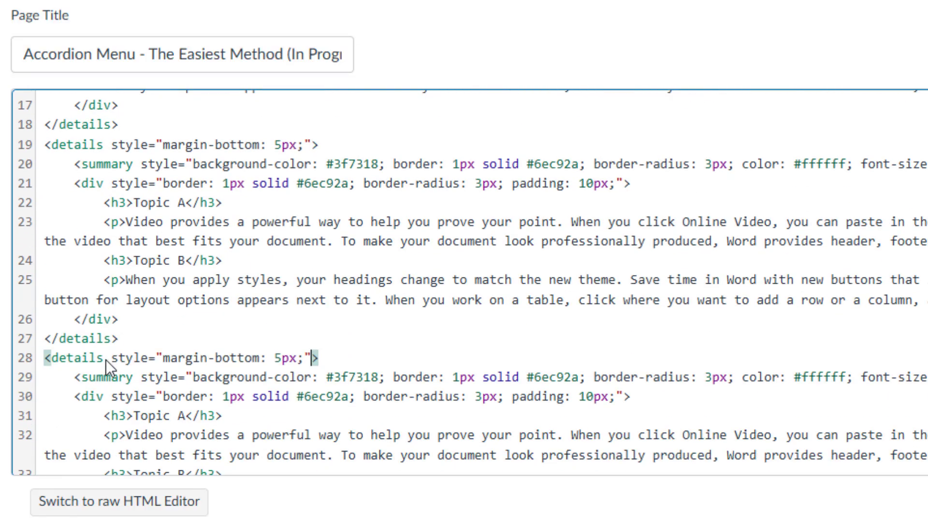
scroll("down", 3)
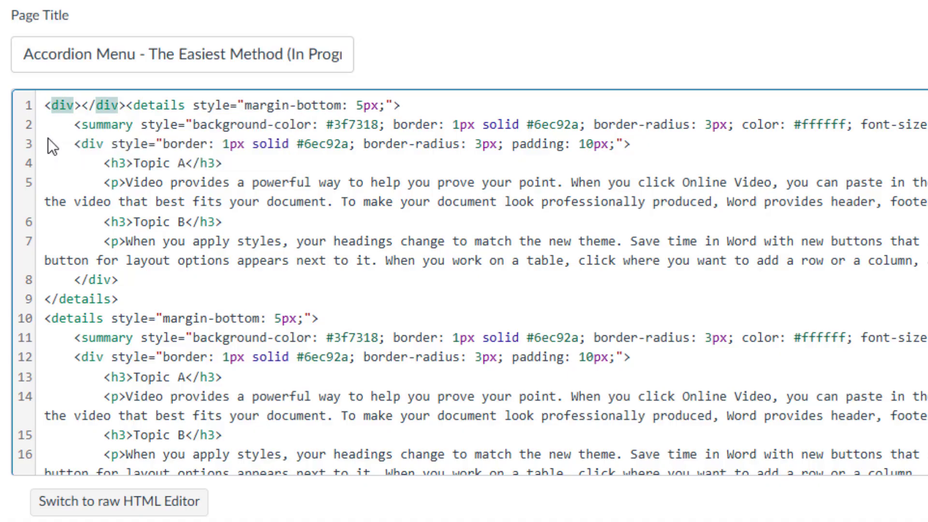
- Wrap all five <details> blocks inside <div class="container"> ... </div>
type("class=\"")
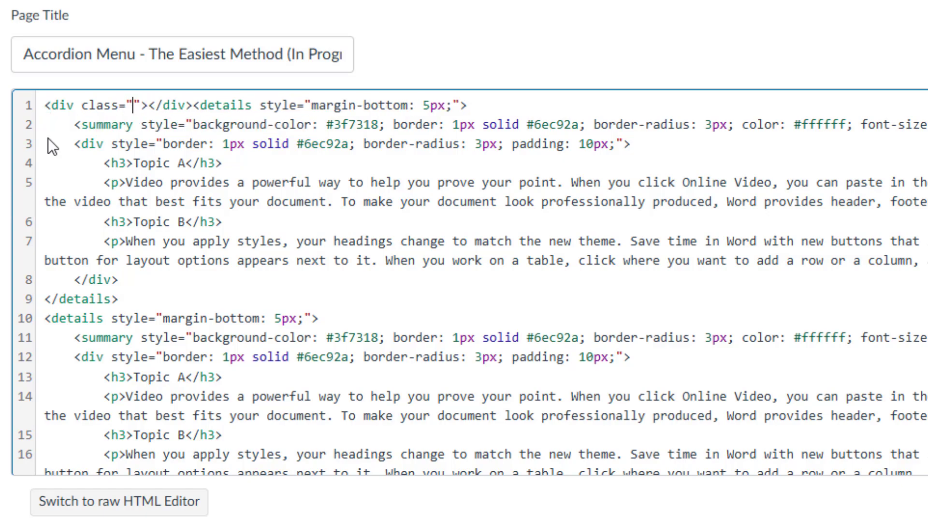
type("container")
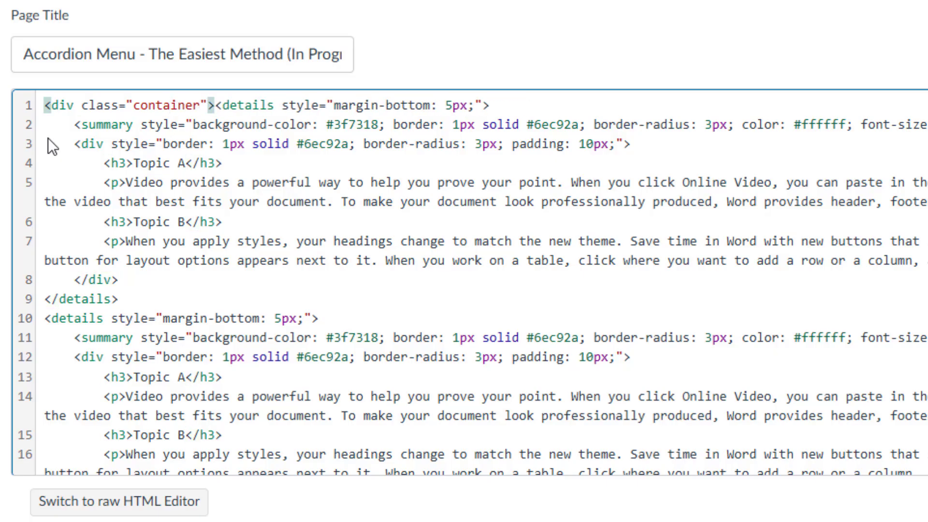
scroll("down", 3)
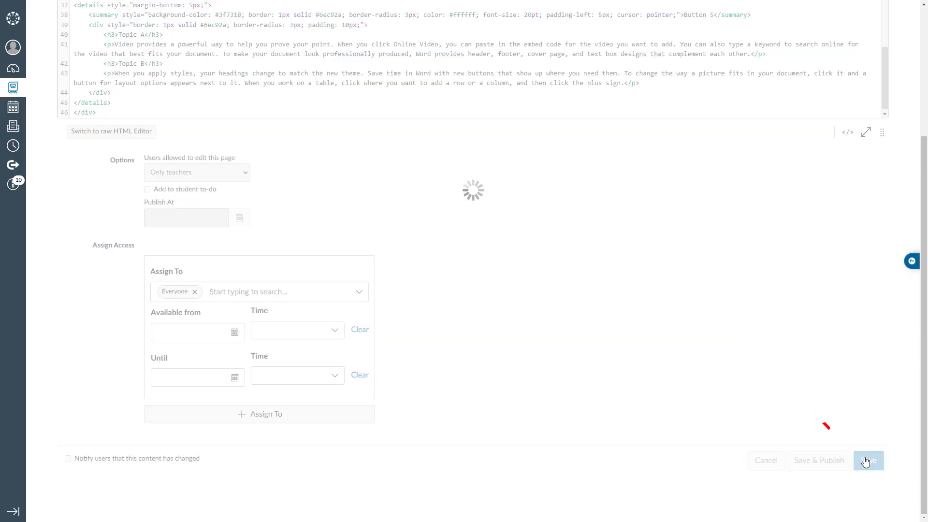
- Save the page to show five spaced, centered green accordion buttons, Button 1 to Button 5
left_click(868, 461)
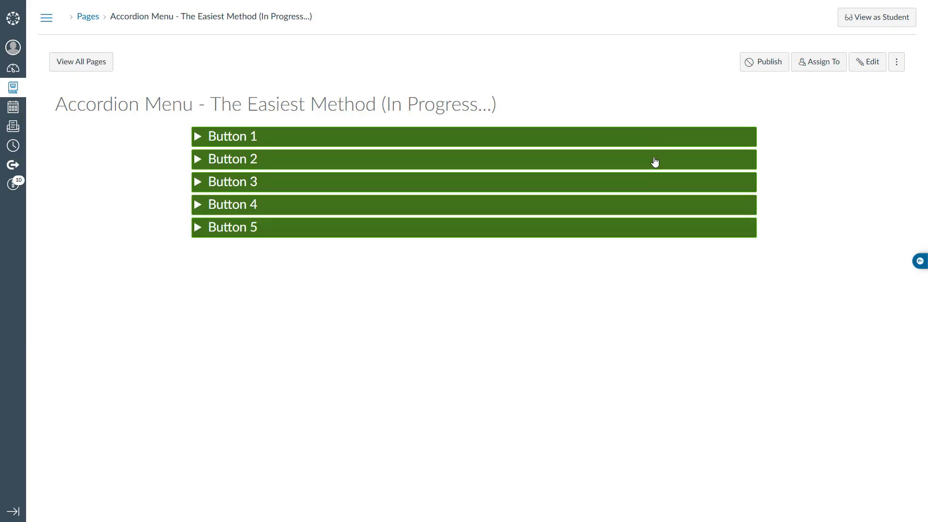
mouse_move(652, 184)
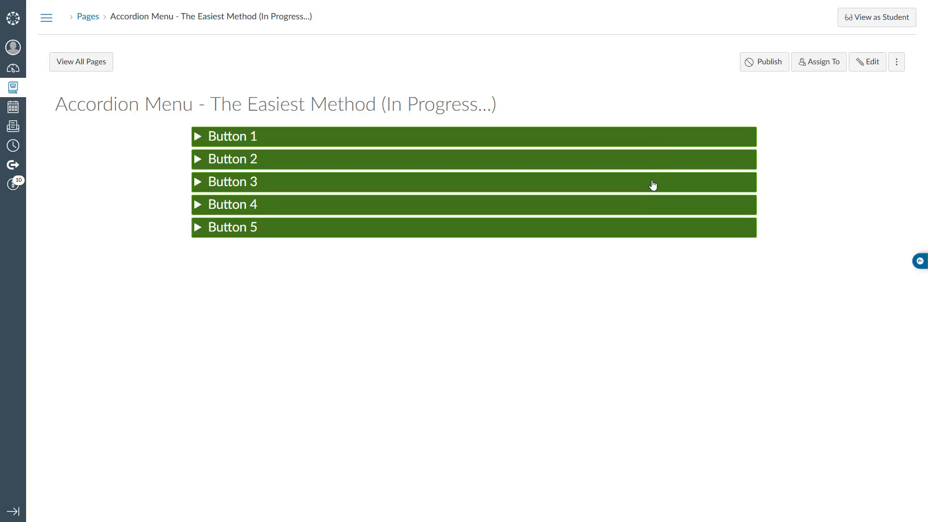